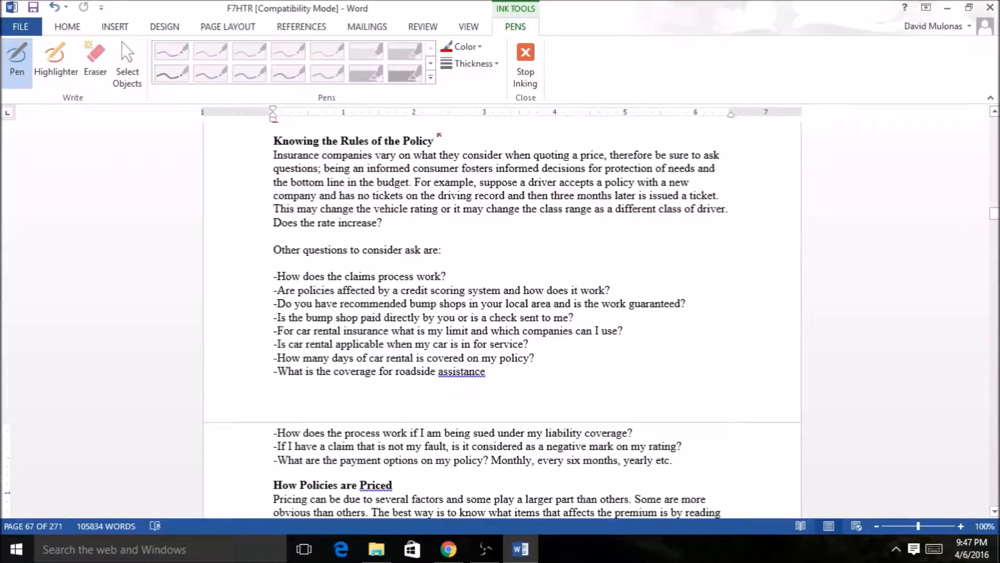
# - Draw a red check by the Knowing the Rules heading and underline key phrases in its paragraph
pyautogui.moveTo(440, 138); pyautogui.dragTo(469, 131)
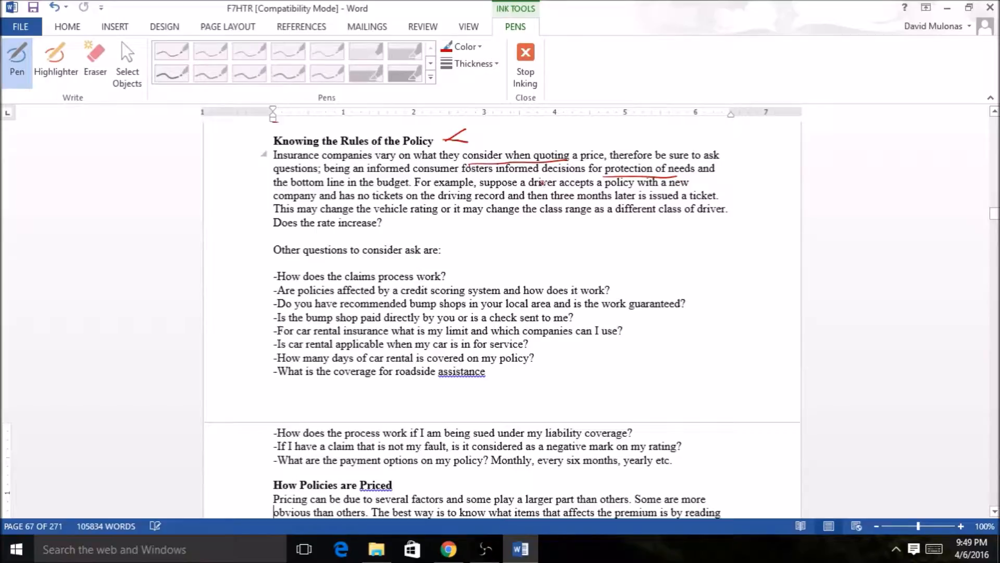
pyautogui.moveTo(528, 184)
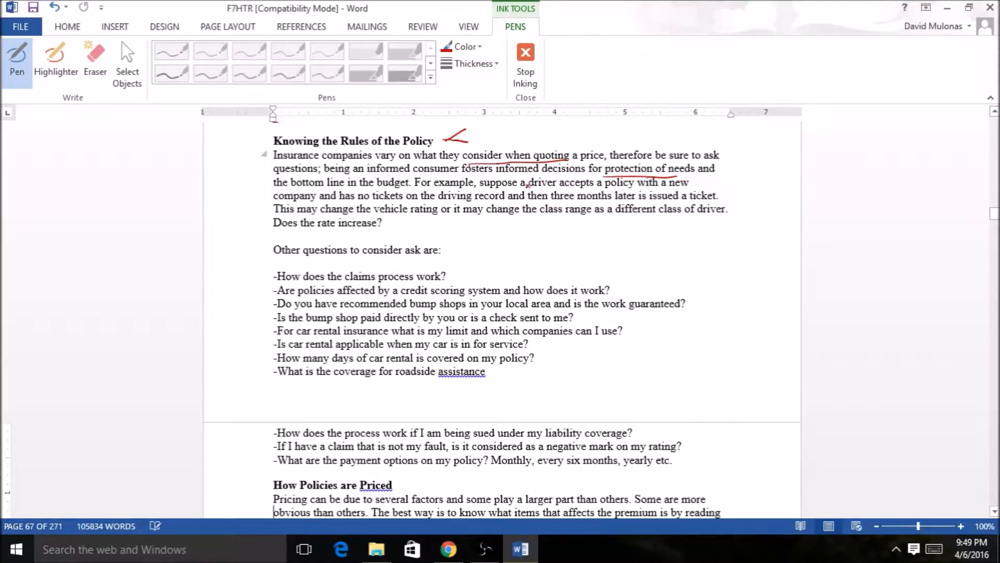
pyautogui.moveTo(296, 188); pyautogui.dragTo(358, 188)
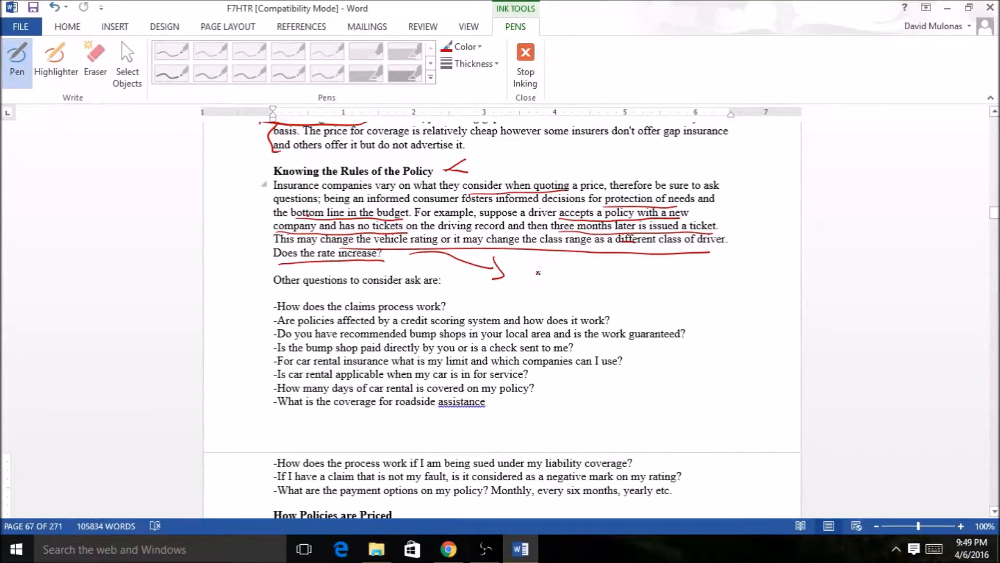
# - Handwrite the red note 'accidental forgiveness' after the arrow below the paragraph
pyautogui.moveTo(516, 274); pyautogui.dragTo(586, 271)
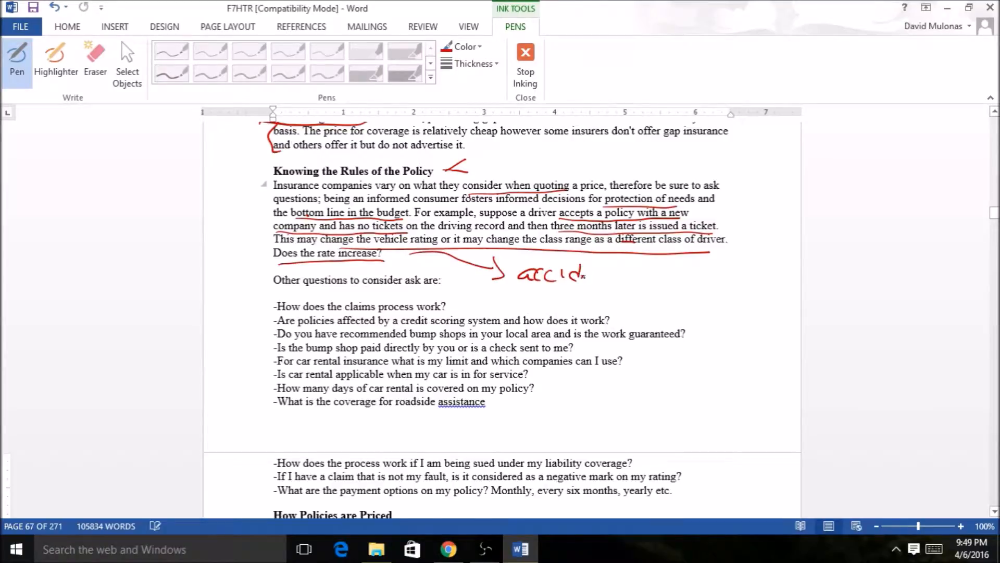
pyautogui.moveTo(586, 274); pyautogui.dragTo(658, 274)
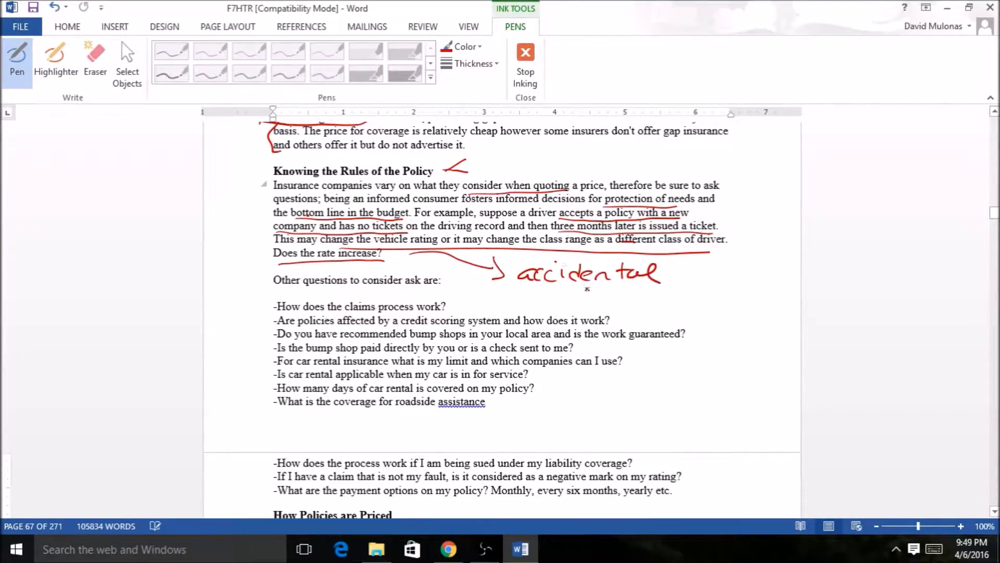
pyautogui.moveTo(587, 297); pyautogui.dragTo(644, 303)
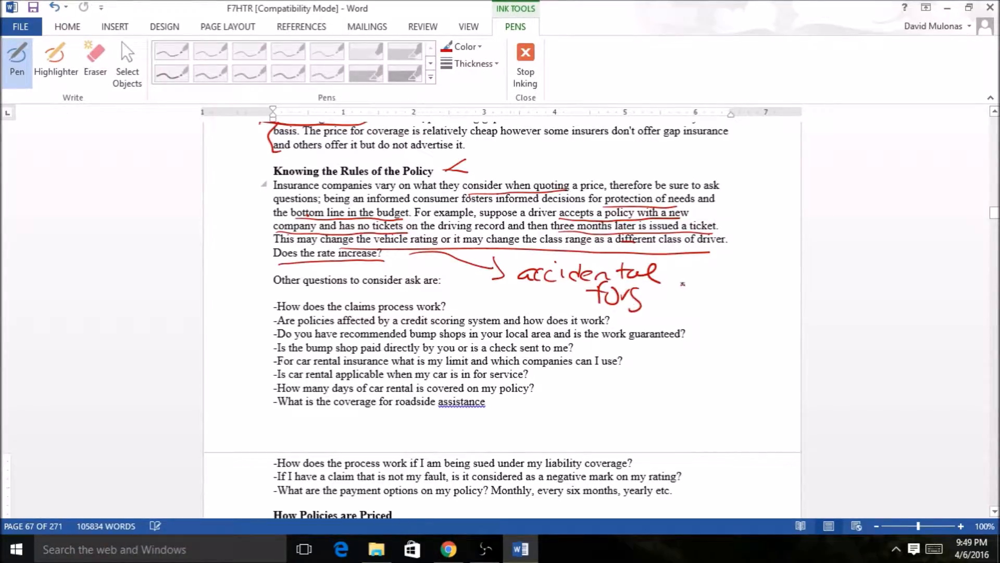
pyautogui.moveTo(641, 297); pyautogui.dragTo(695, 296)
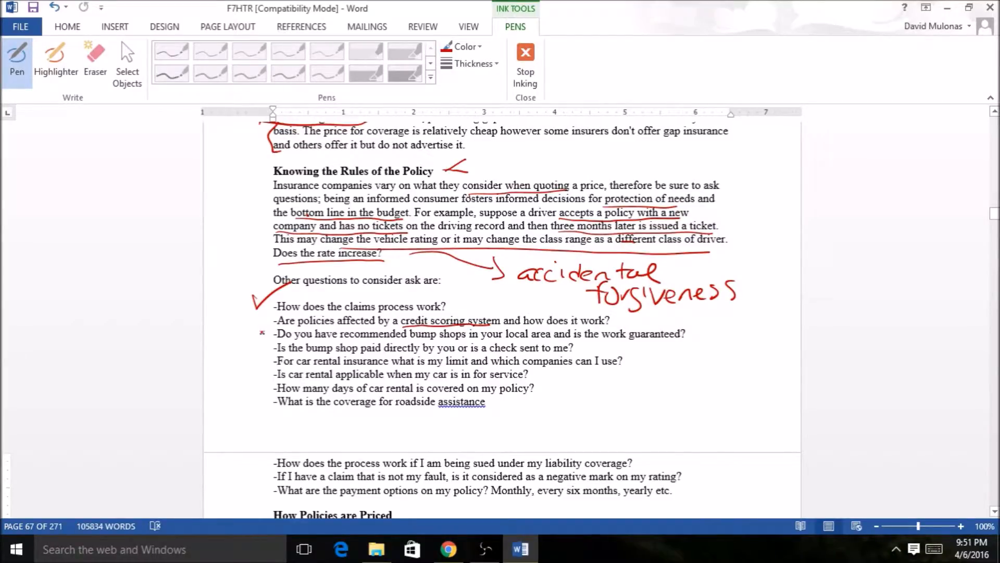
# - Tick the credit scoring, bump shop and car rental questions, underline key words, and write 'enterprise'
pyautogui.moveTo(243, 334); pyautogui.dragTo(256, 329)
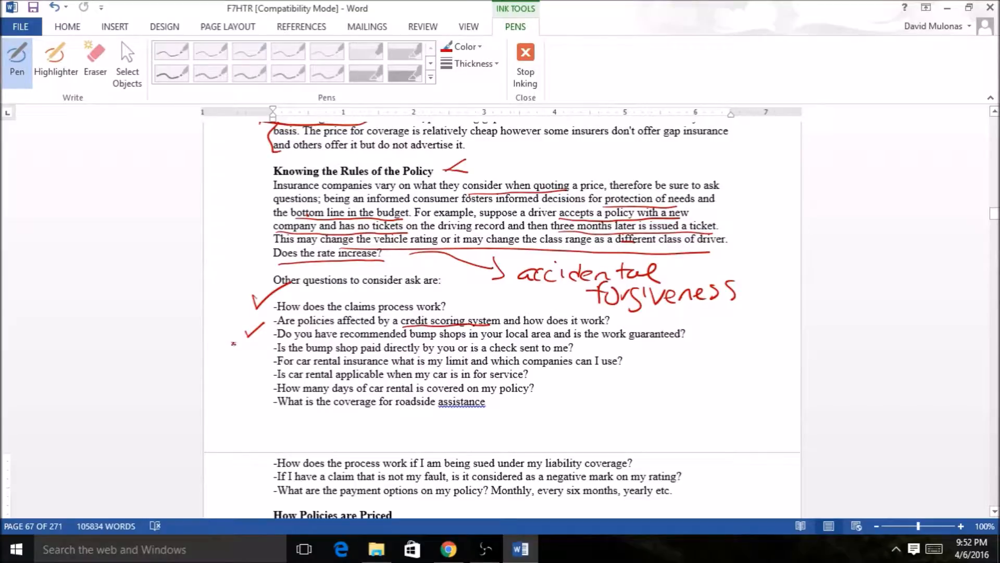
pyautogui.moveTo(593, 341); pyautogui.dragTo(686, 342)
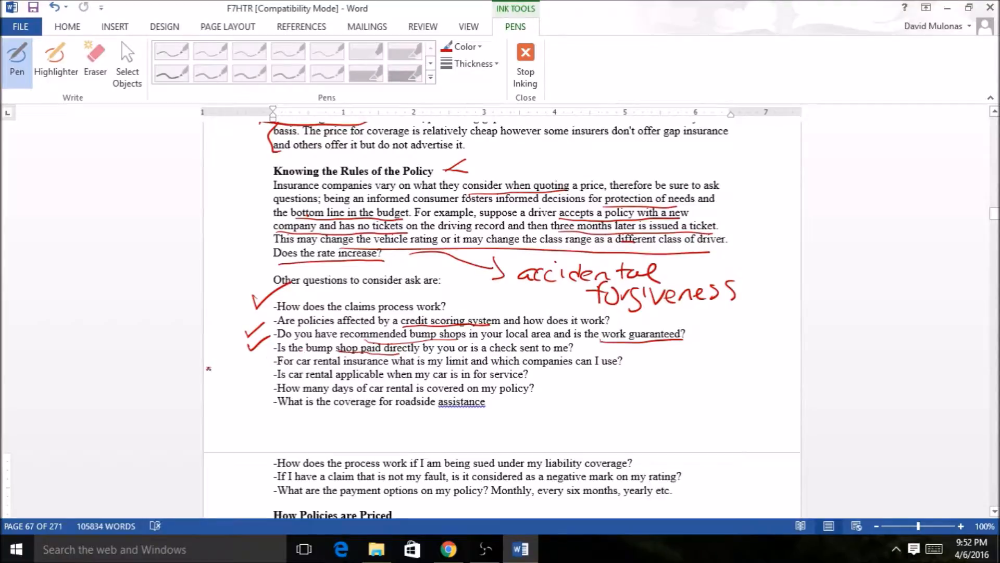
pyautogui.moveTo(249, 355); pyautogui.dragTo(264, 366)
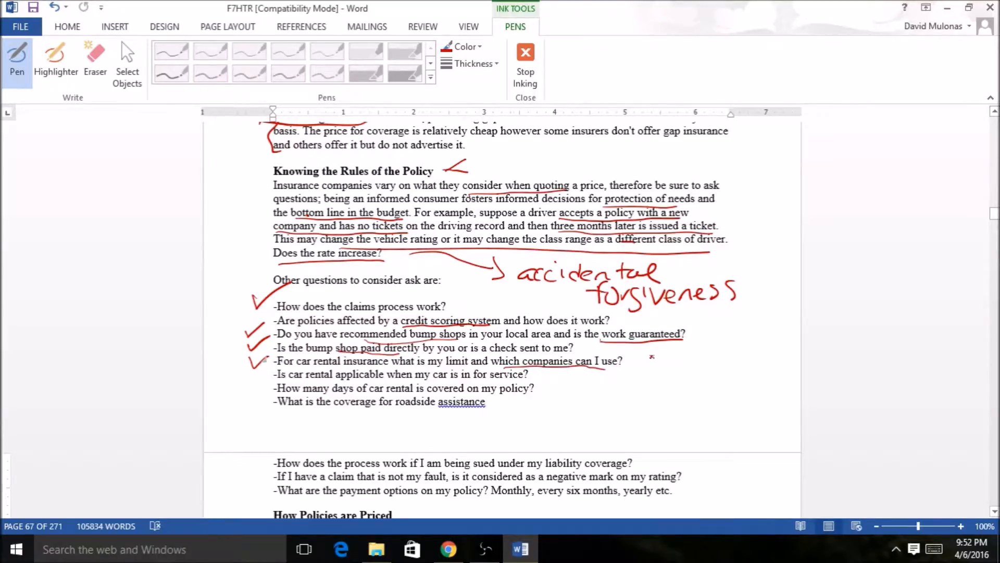
pyautogui.moveTo(644, 358); pyautogui.dragTo(663, 351)
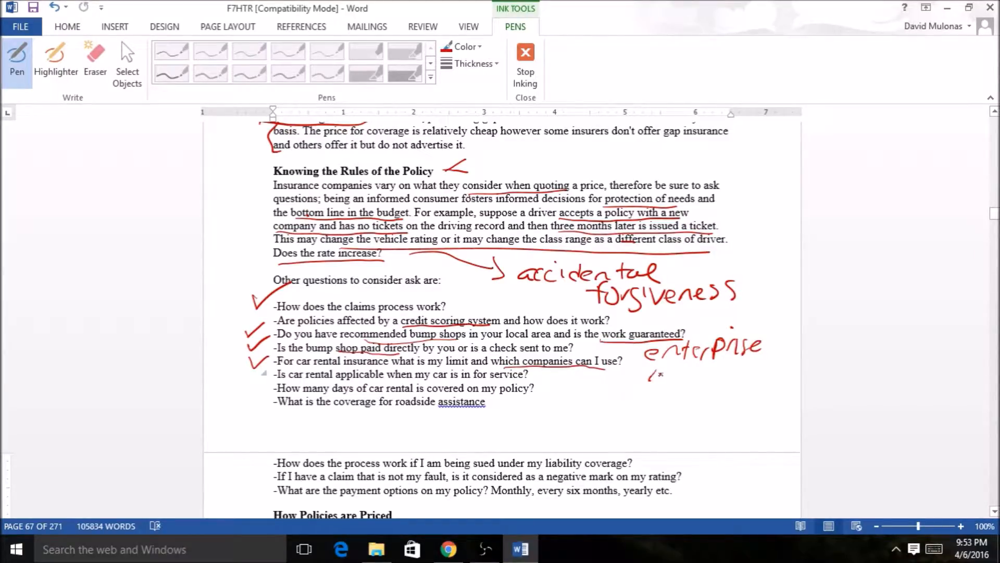
# - Write 'budget' beneath 'enterprise', tick the car rental service question and add a short line after it
pyautogui.moveTo(647, 366); pyautogui.dragTo(740, 376)
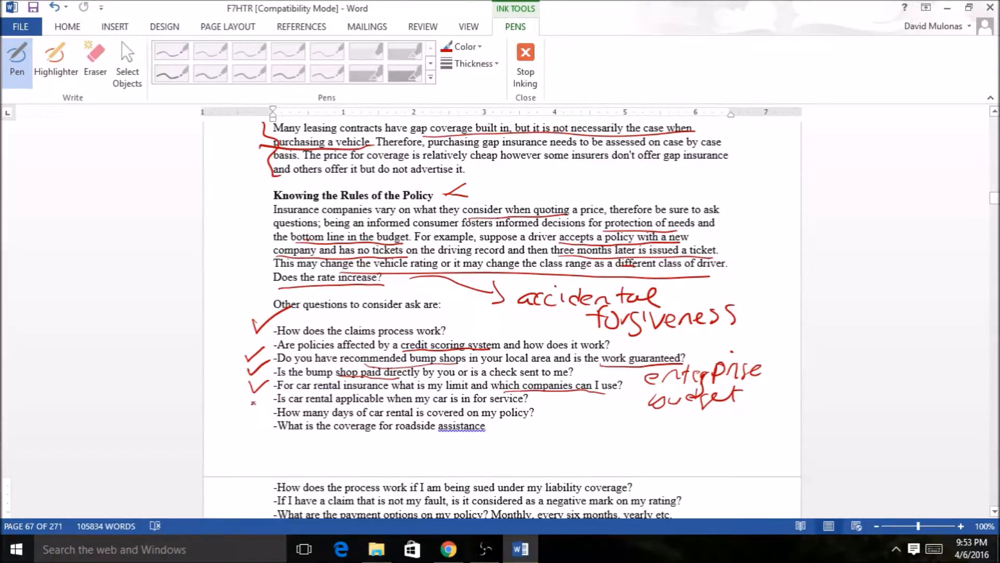
pyautogui.moveTo(255, 389); pyautogui.dragTo(265, 403)
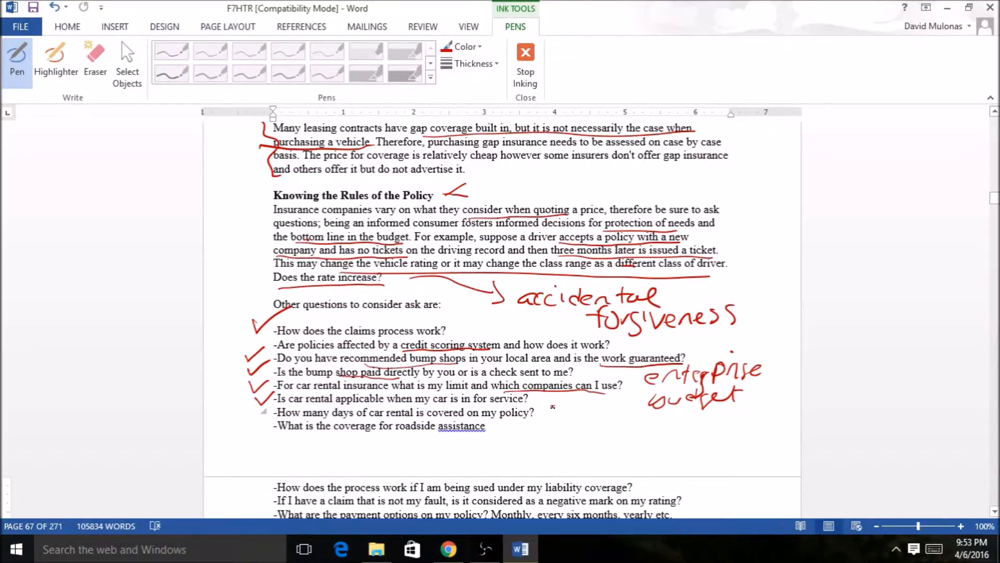
pyautogui.moveTo(529, 399); pyautogui.dragTo(562, 399)
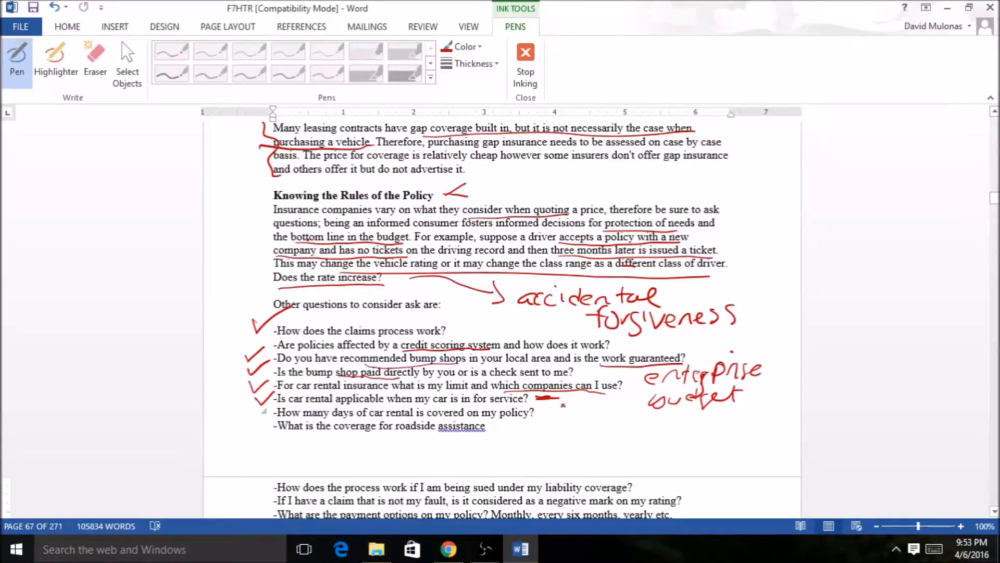
pyautogui.moveTo(559, 407)
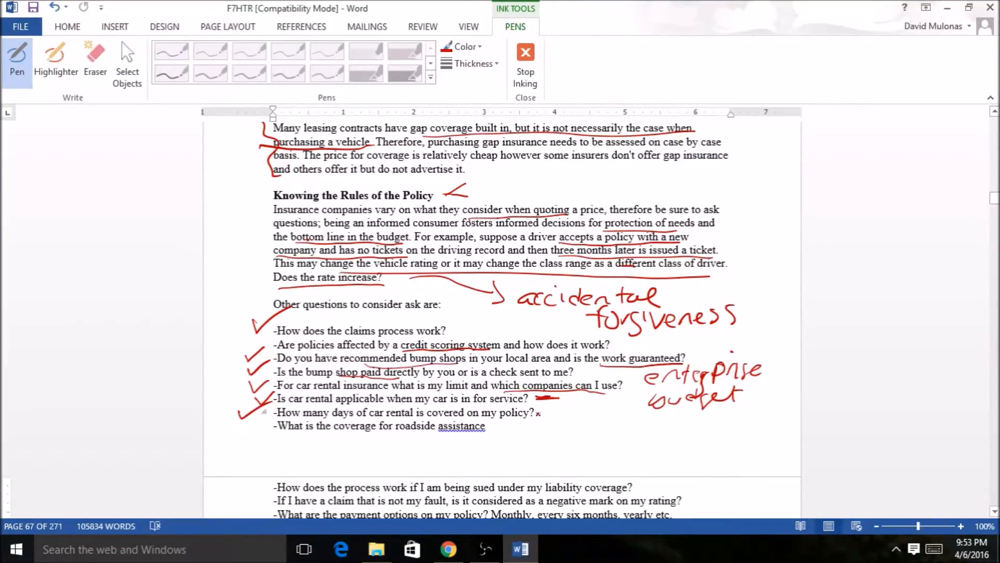
# - Handwrite '30 days coverage for $30/day' beside the rental days question
pyautogui.moveTo(545, 414); pyautogui.dragTo(584, 415)
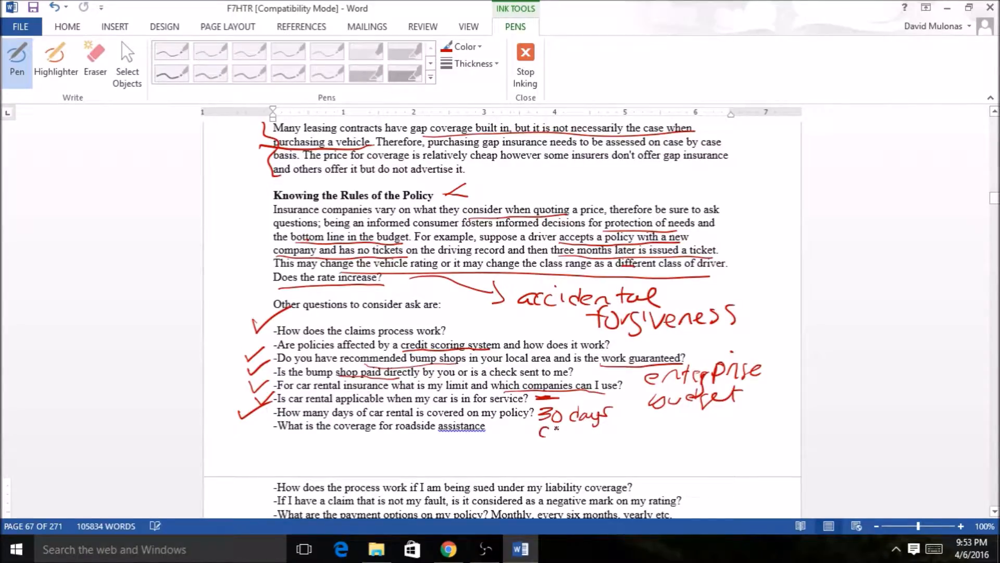
pyautogui.moveTo(538, 433); pyautogui.dragTo(604, 433)
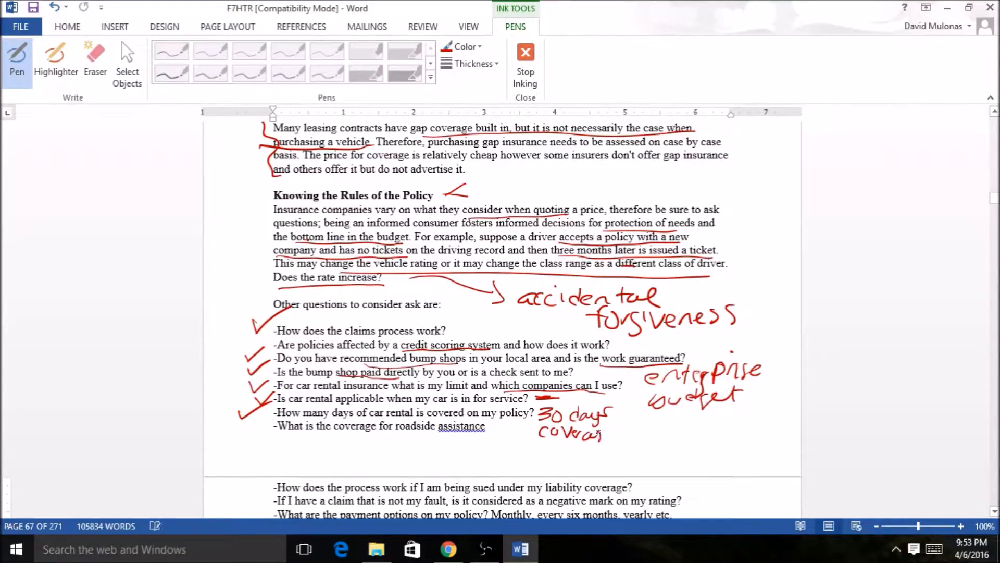
pyautogui.moveTo(631, 433); pyautogui.dragTo(654, 433)
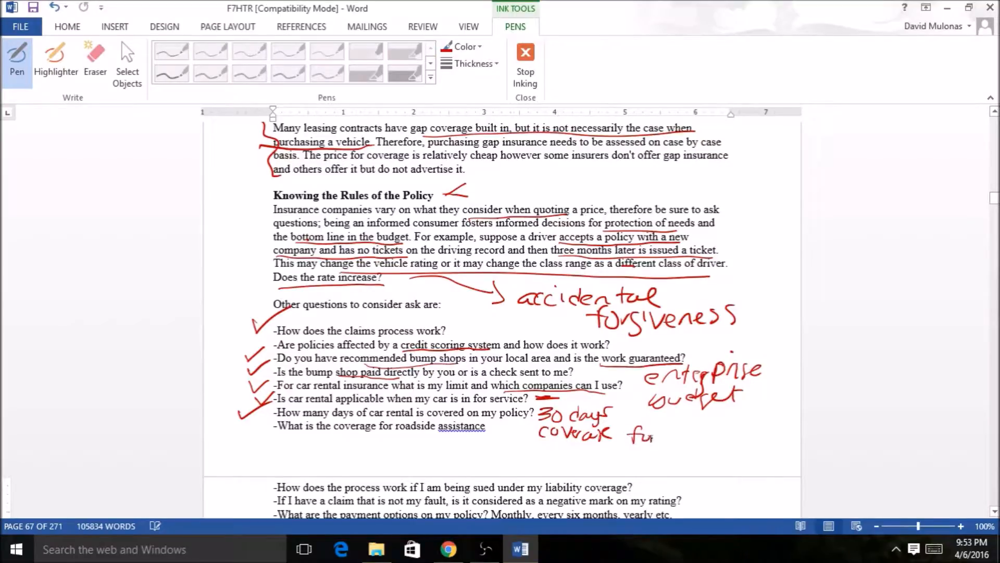
pyautogui.moveTo(677, 421); pyautogui.dragTo(715, 434)
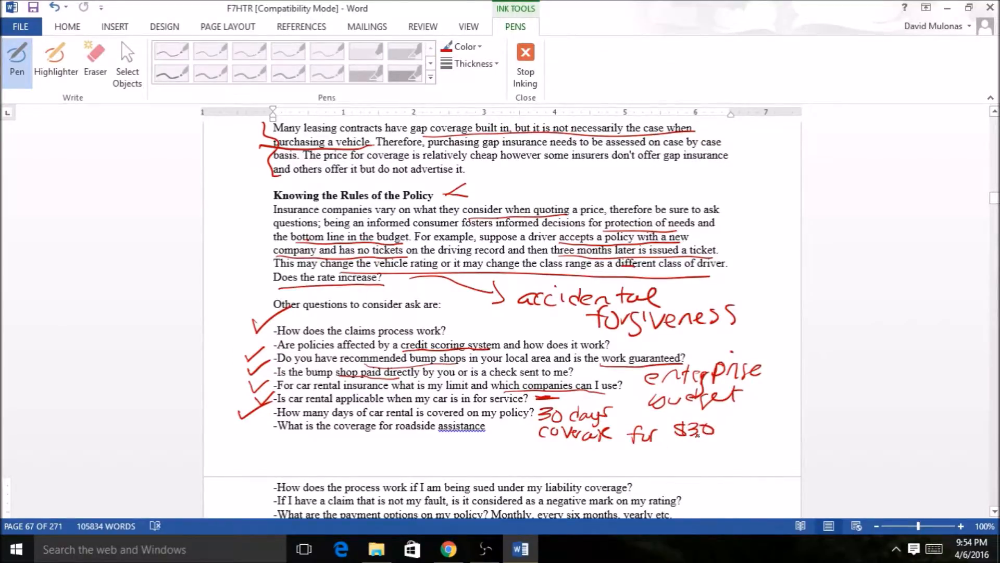
pyautogui.moveTo(721, 427); pyautogui.dragTo(772, 433)
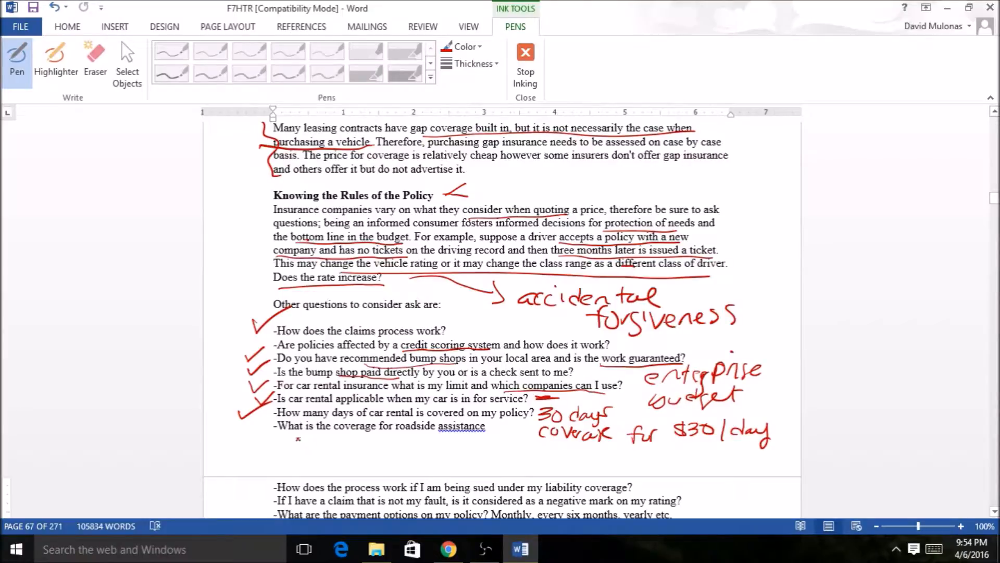
# - Underline 'covered', circle 'roadside assistance' and draw an arrow below that question
pyautogui.moveTo(254, 408); pyautogui.dragTo(264, 421)
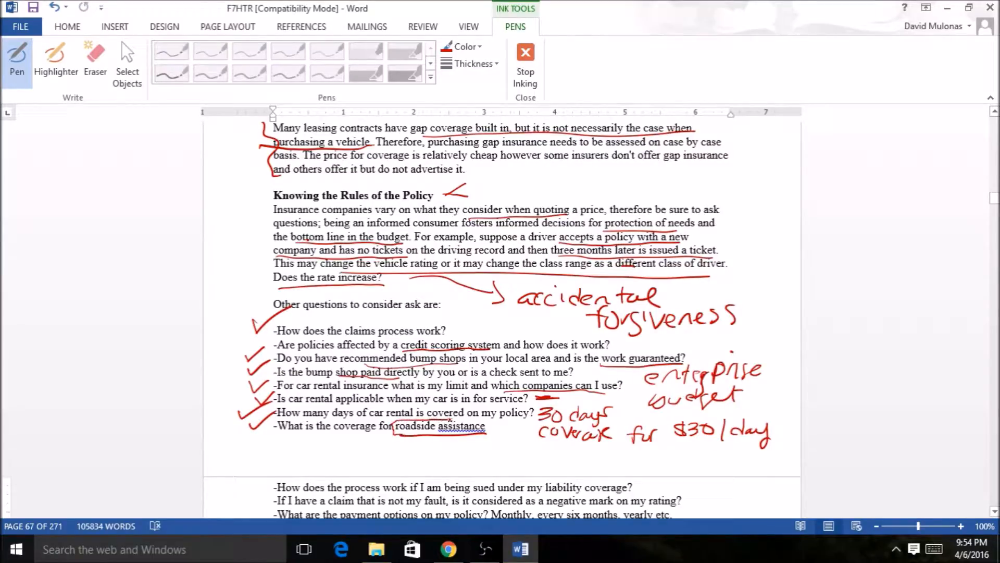
pyautogui.moveTo(399, 434); pyautogui.dragTo(488, 433)
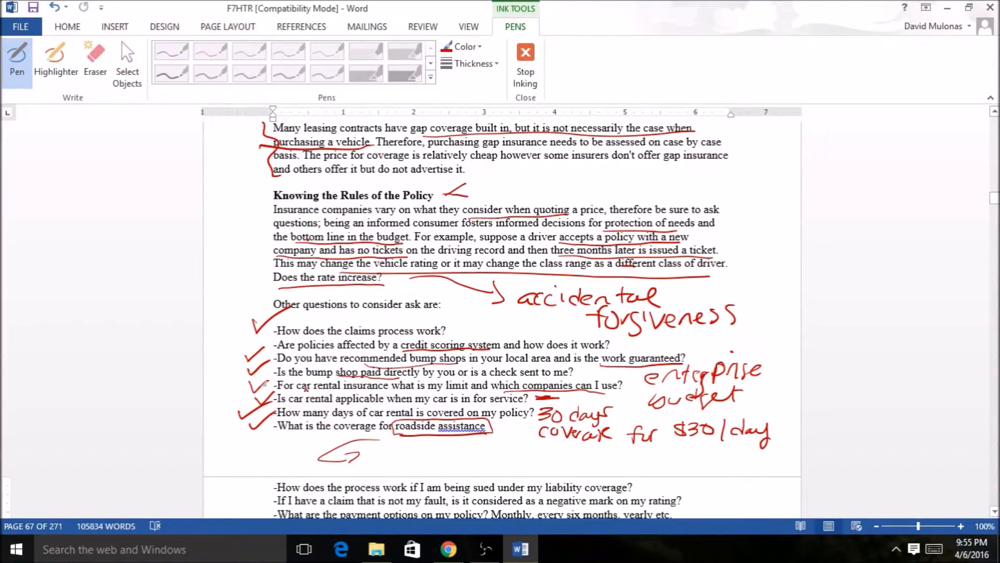
# - Tick the liability lawsuit questions, underline the monthly and six-month options and 'yearly etc.'
pyautogui.scroll(-3)
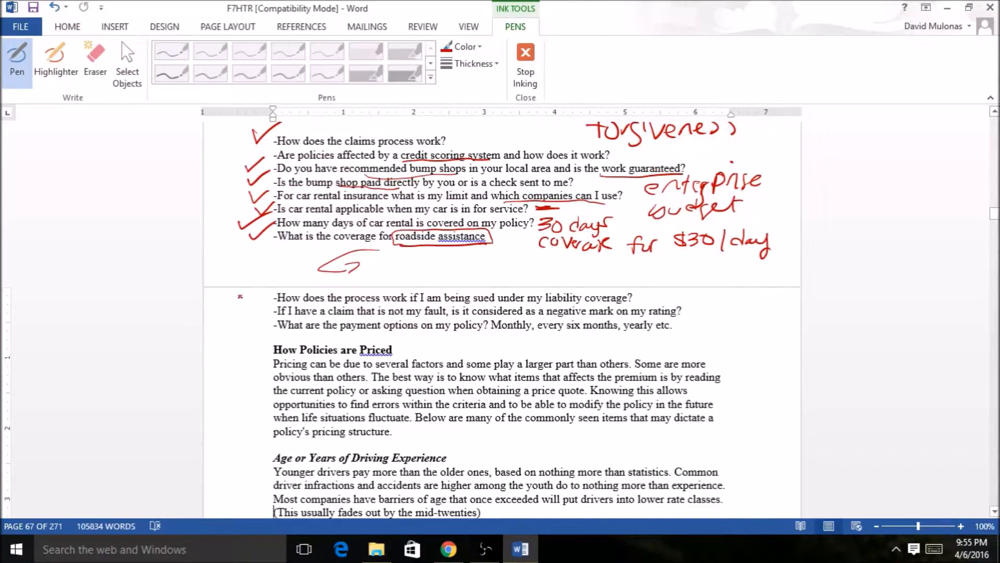
pyautogui.moveTo(243, 300); pyautogui.dragTo(262, 303)
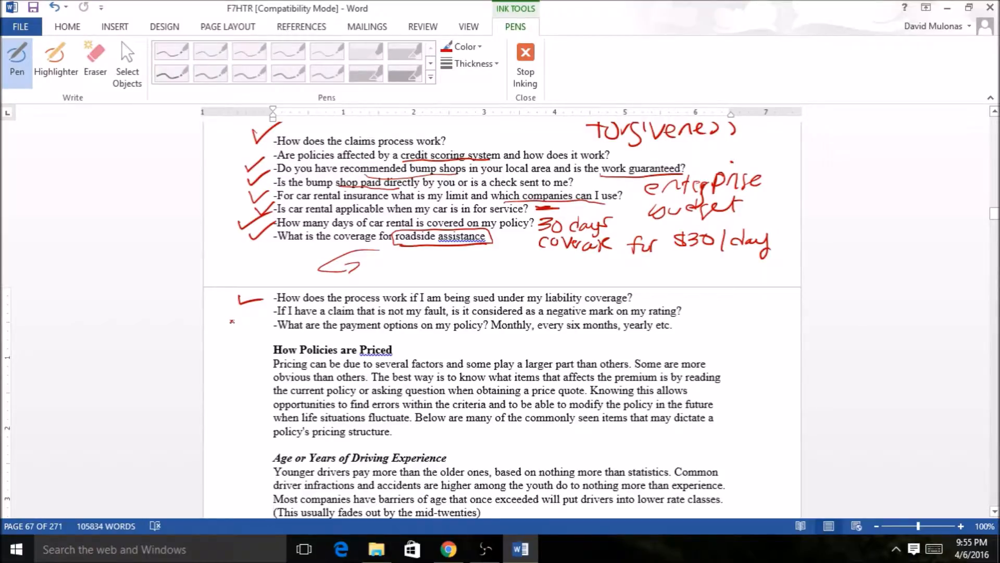
pyautogui.moveTo(240, 306); pyautogui.dragTo(261, 313)
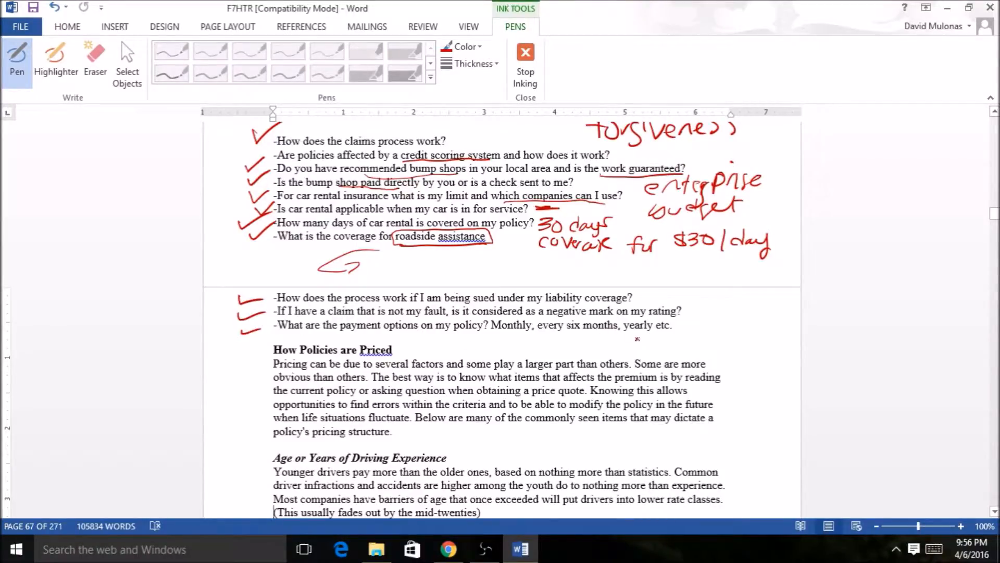
pyautogui.moveTo(643, 328); pyautogui.dragTo(692, 322)
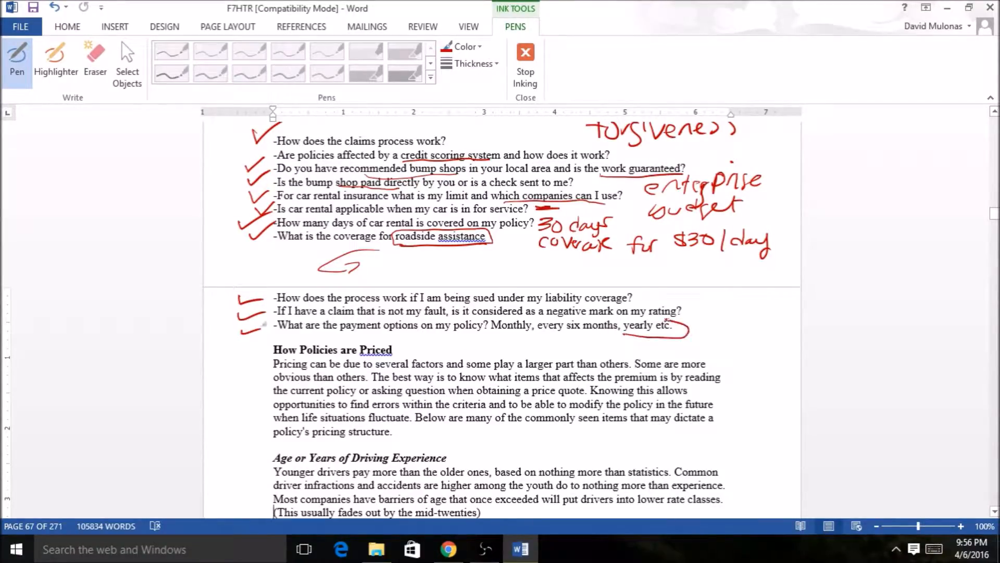
pyautogui.moveTo(628, 319); pyautogui.dragTo(670, 334)
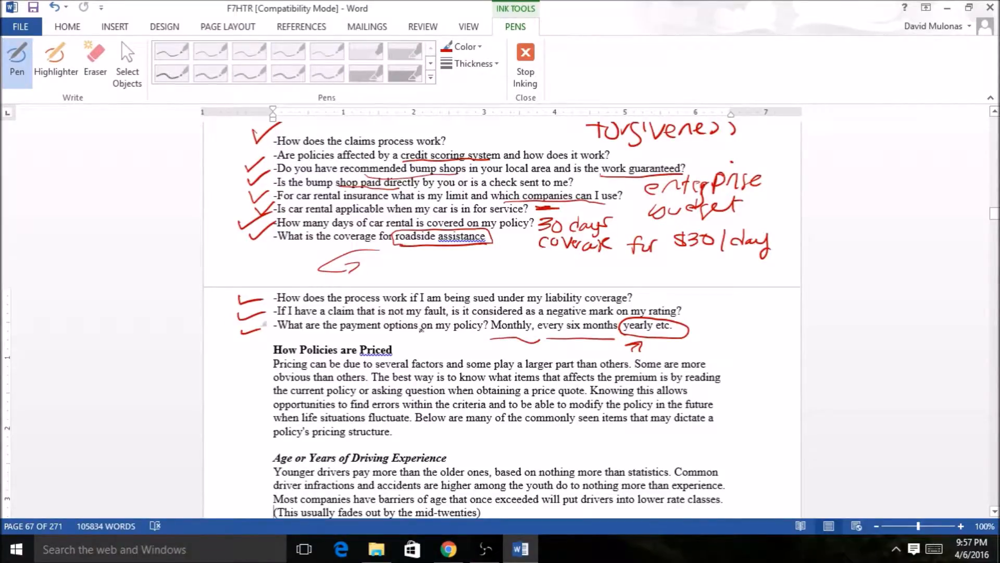
# - Draw a red bracket alongside the How Policies are Priced introduction paragraph, then move down the page
pyautogui.moveTo(258, 348); pyautogui.dragTo(265, 352)
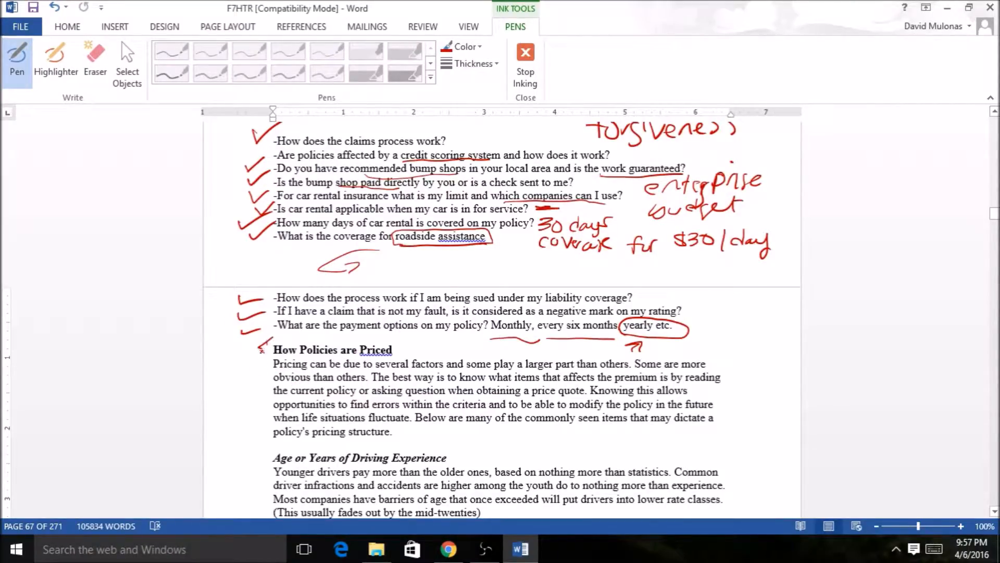
pyautogui.moveTo(255, 349); pyautogui.dragTo(255, 433)
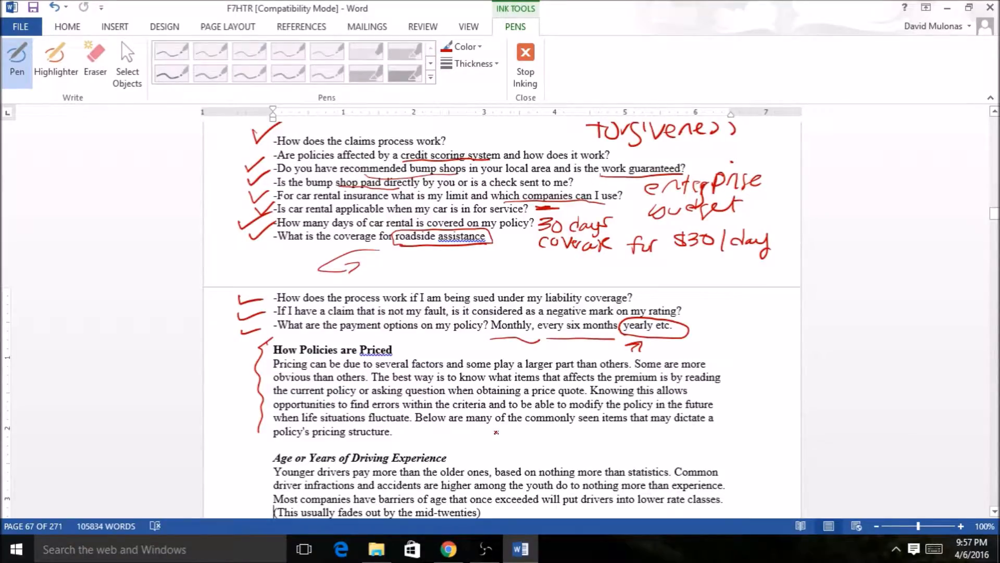
pyautogui.scroll(-3)
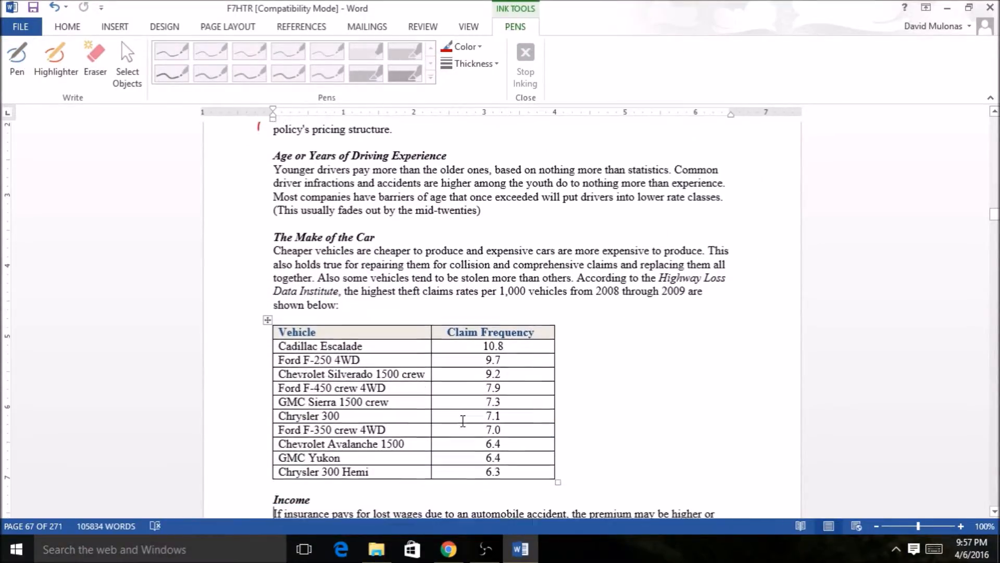
# - Bracket the Age or Years of Driving Experience section and underline its younger-drivers and youth-accidents sentences
pyautogui.scroll(-3)
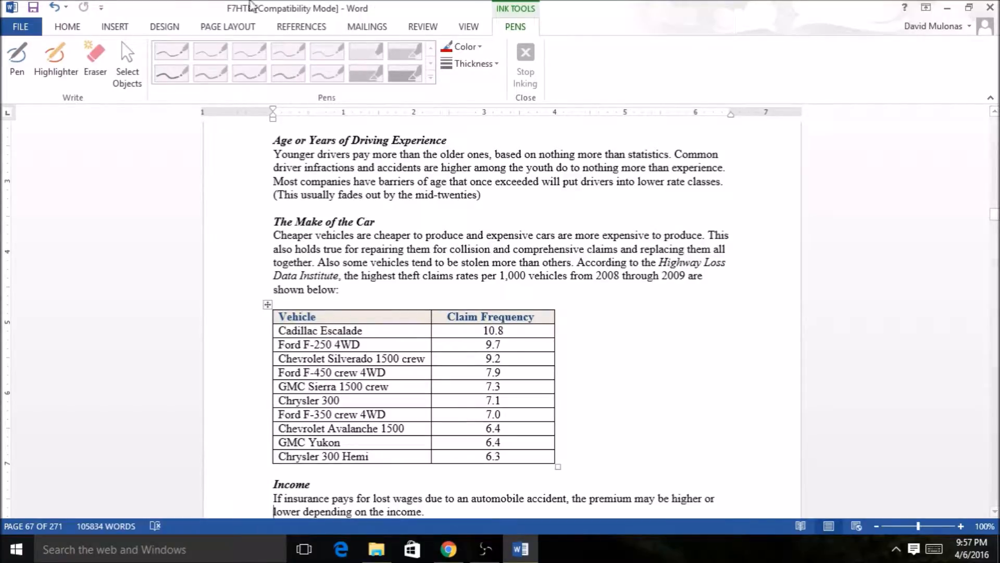
pyautogui.moveTo(17, 56)
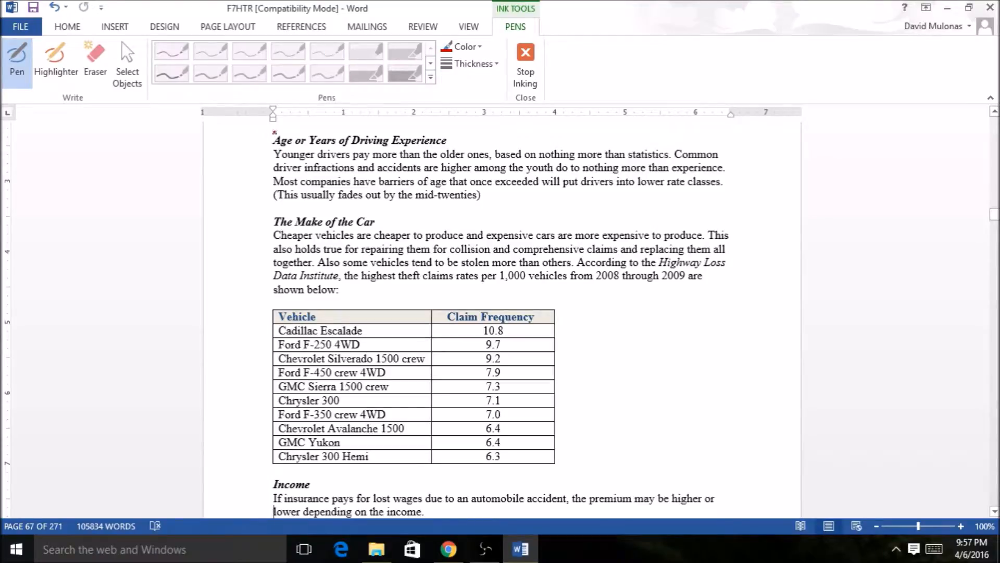
pyautogui.moveTo(265, 139); pyautogui.dragTo(258, 201)
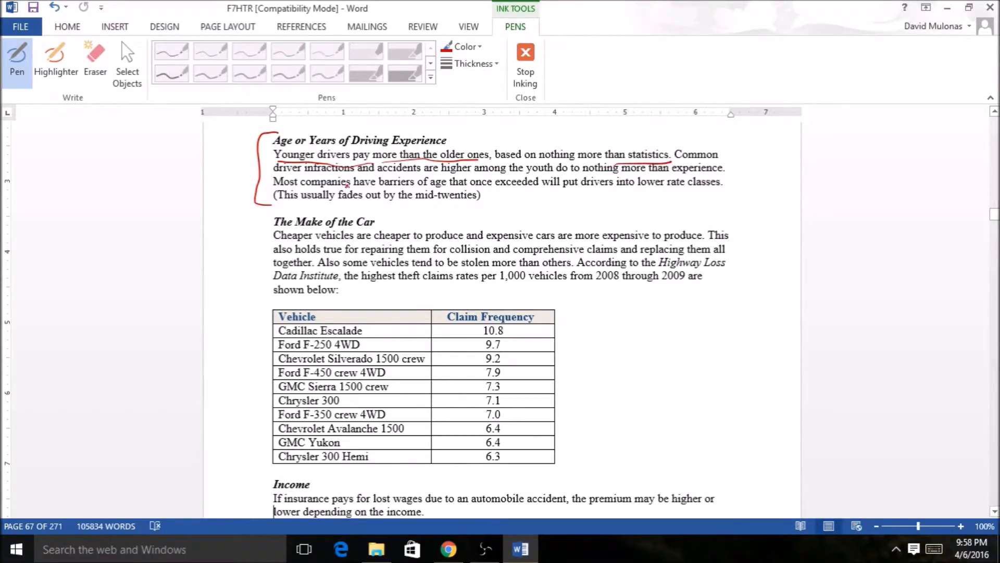
pyautogui.moveTo(313, 174); pyautogui.dragTo(447, 181)
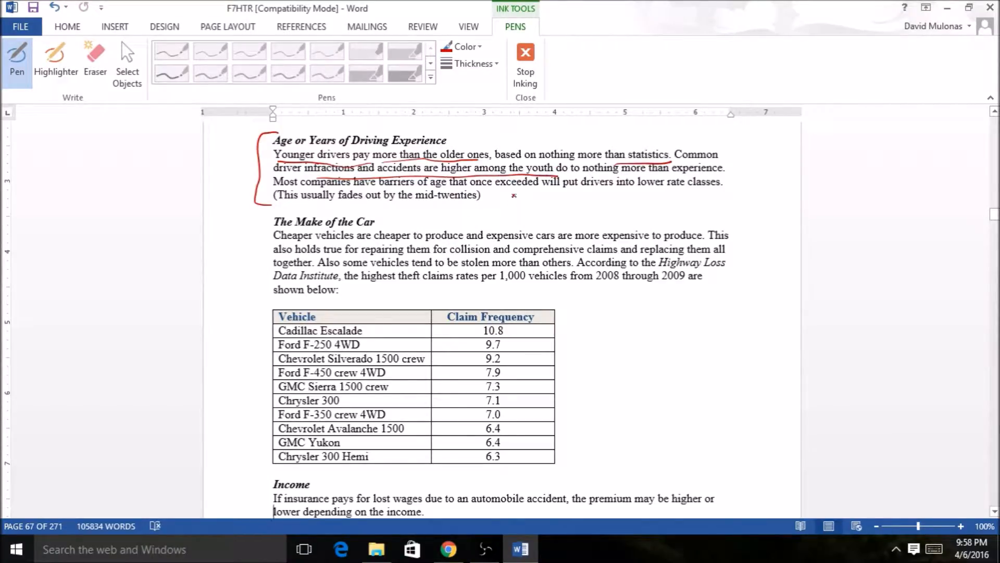
pyautogui.moveTo(505, 210); pyautogui.dragTo(571, 204)
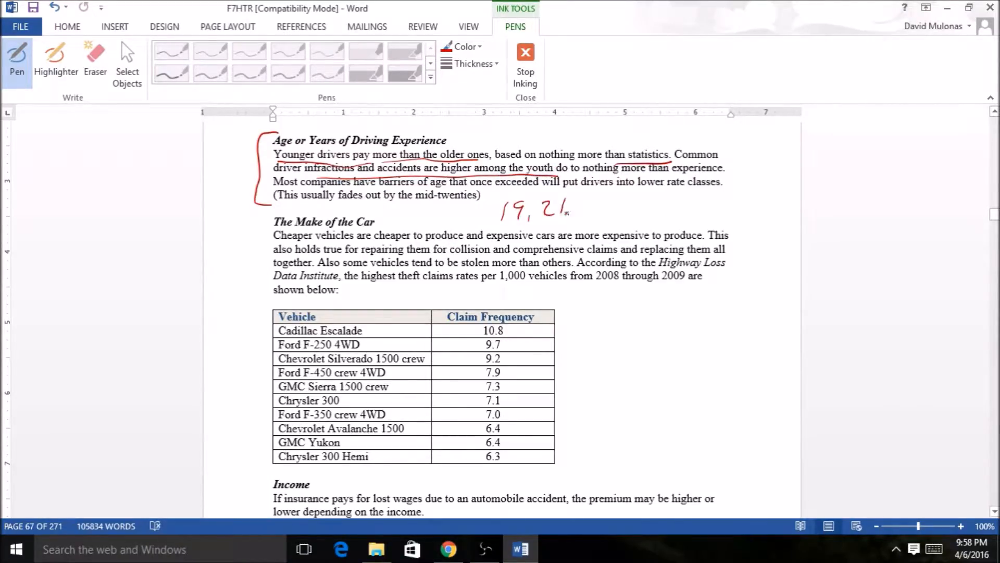
# - Note the ages 19, 21, 23, 25 below the section with a small cross beneath each
pyautogui.moveTo(574, 208); pyautogui.dragTo(644, 207)
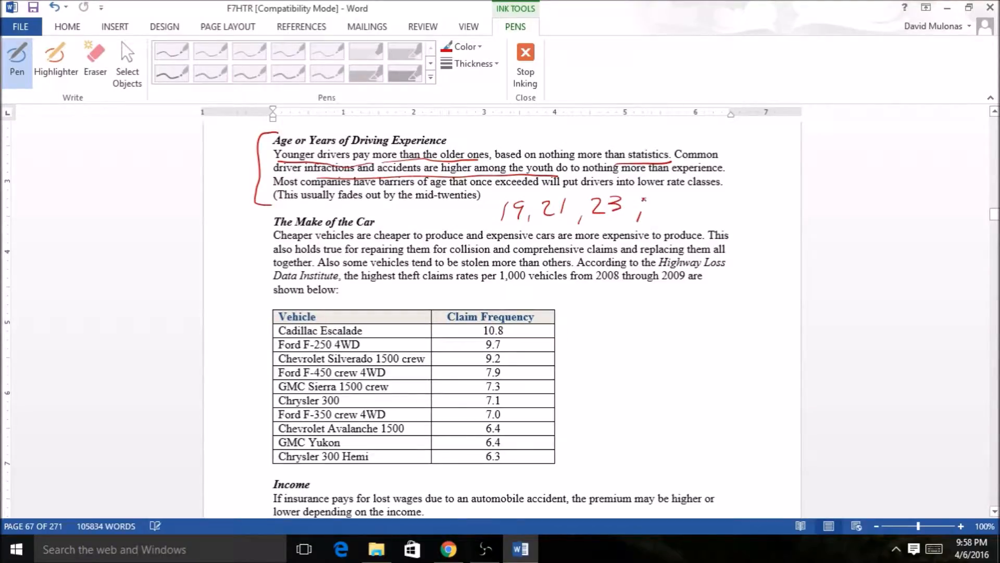
pyautogui.moveTo(638, 204); pyautogui.dragTo(682, 217)
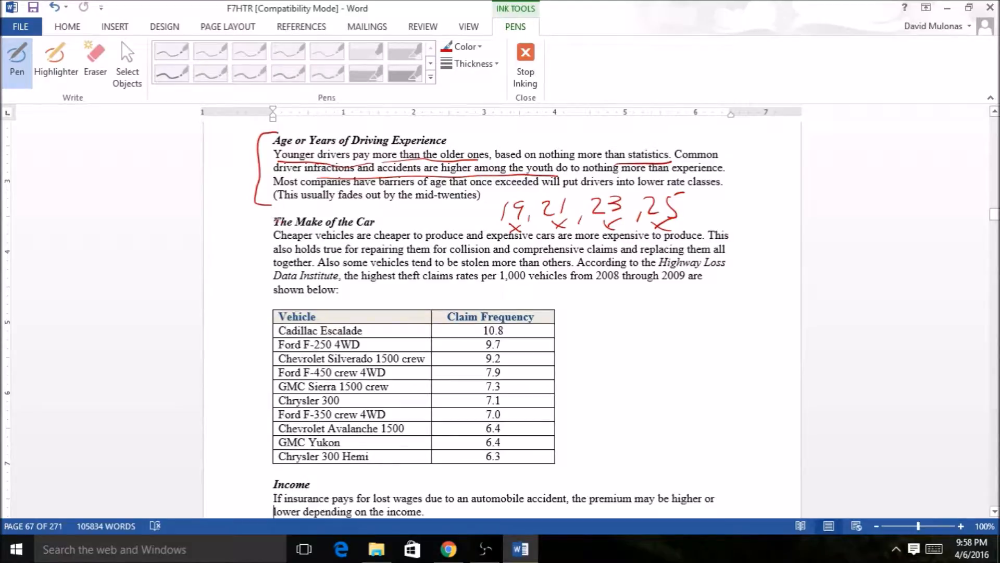
pyautogui.moveTo(252, 220); pyautogui.dragTo(252, 291)
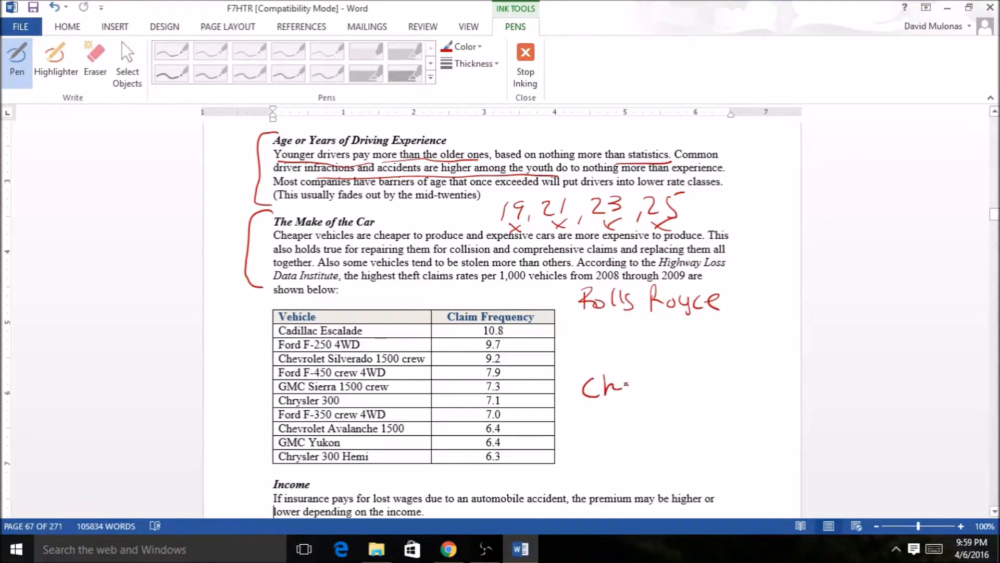
# - Write 'Rolls Royce' and 'Chevy Cruze' beside the theft table and circle both notes
pyautogui.moveTo(580, 382); pyautogui.dragTo(695, 383)
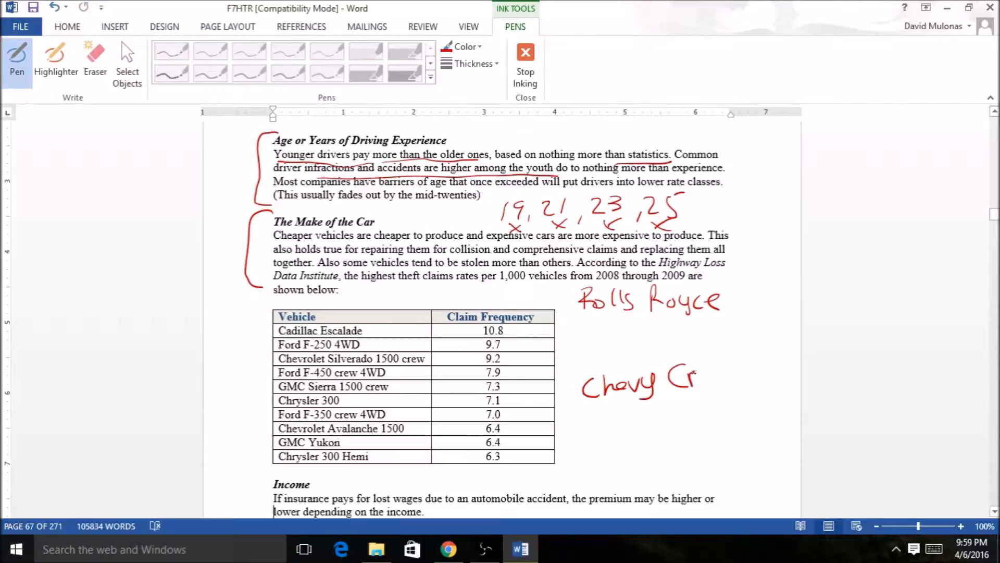
pyautogui.moveTo(692, 382); pyautogui.dragTo(743, 382)
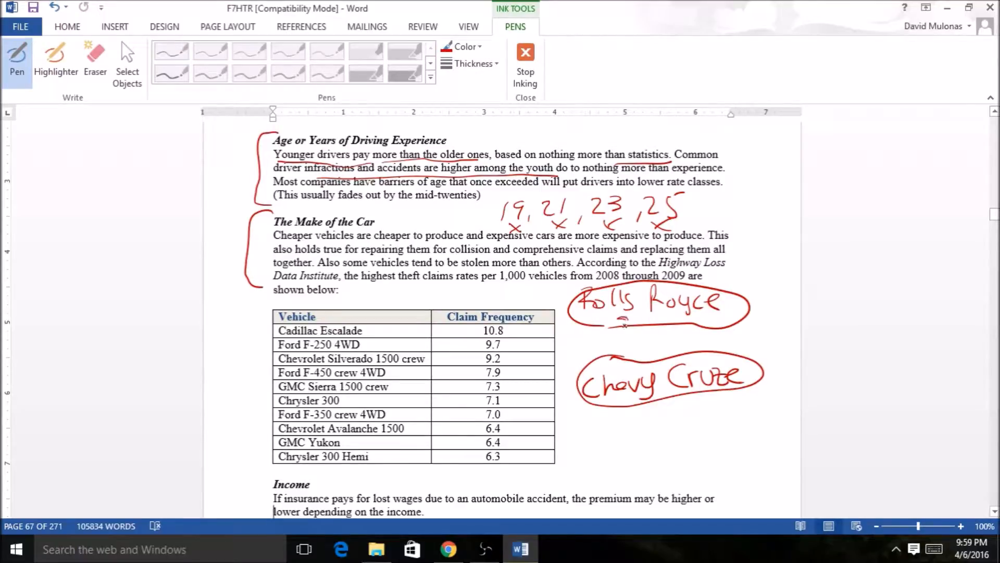
pyautogui.moveTo(600, 321); pyautogui.dragTo(676, 324)
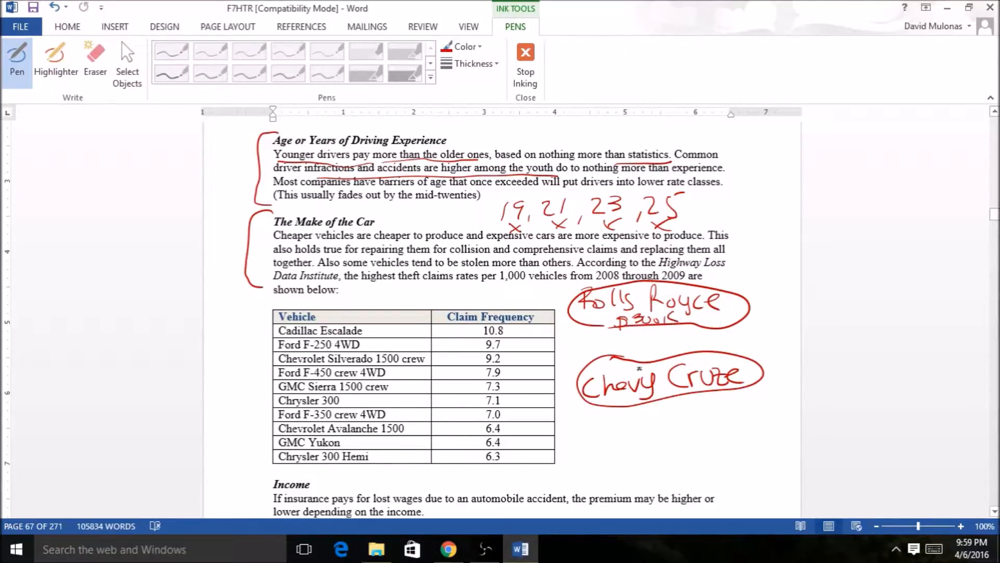
# - Add the price notes '$300K' under Rolls Royce and '$20K' for Chevy Cruze
pyautogui.moveTo(641, 354); pyautogui.dragTo(657, 341)
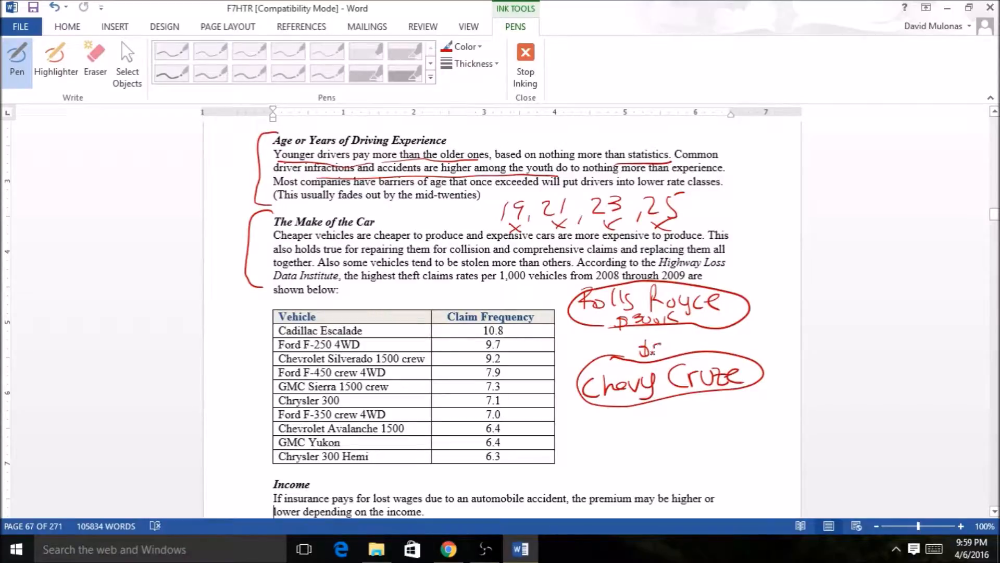
pyautogui.moveTo(644, 355); pyautogui.dragTo(683, 345)
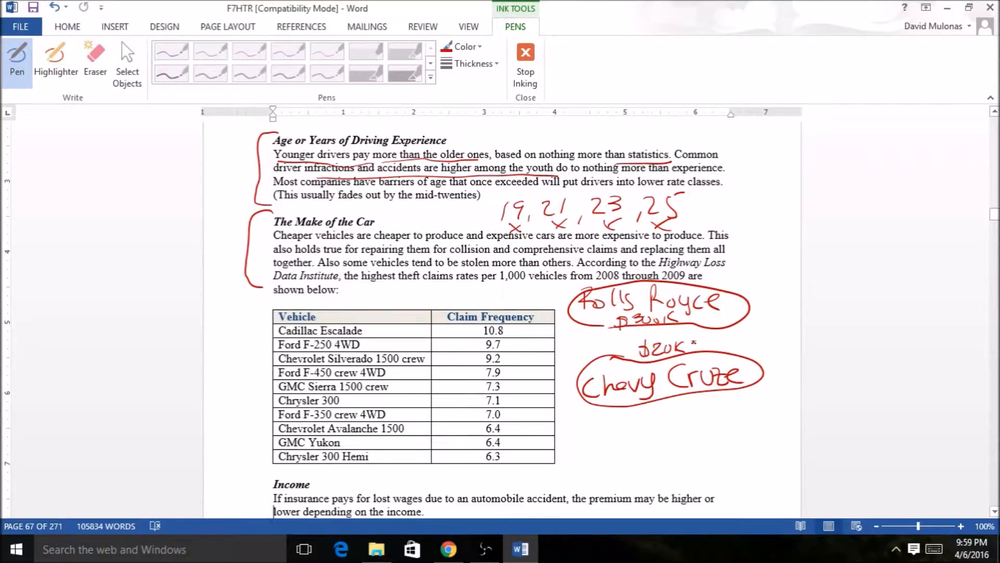
pyautogui.moveTo(743, 287); pyautogui.dragTo(756, 309)
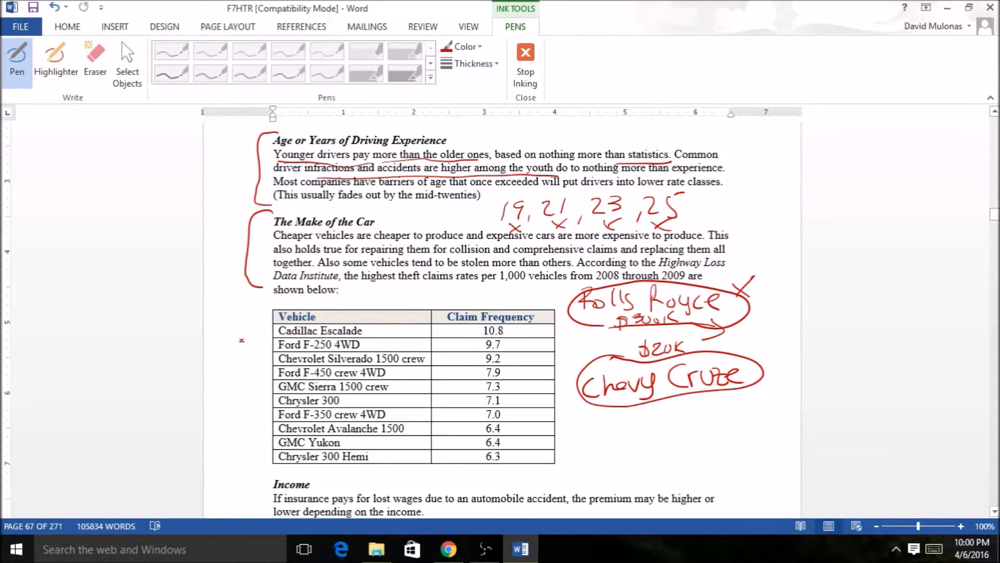
# - Add an arrow and cross to the Rolls Royce note, underline the theft claims sentence and mark the first Ford rows
pyautogui.moveTo(403, 291); pyautogui.dragTo(466, 288)
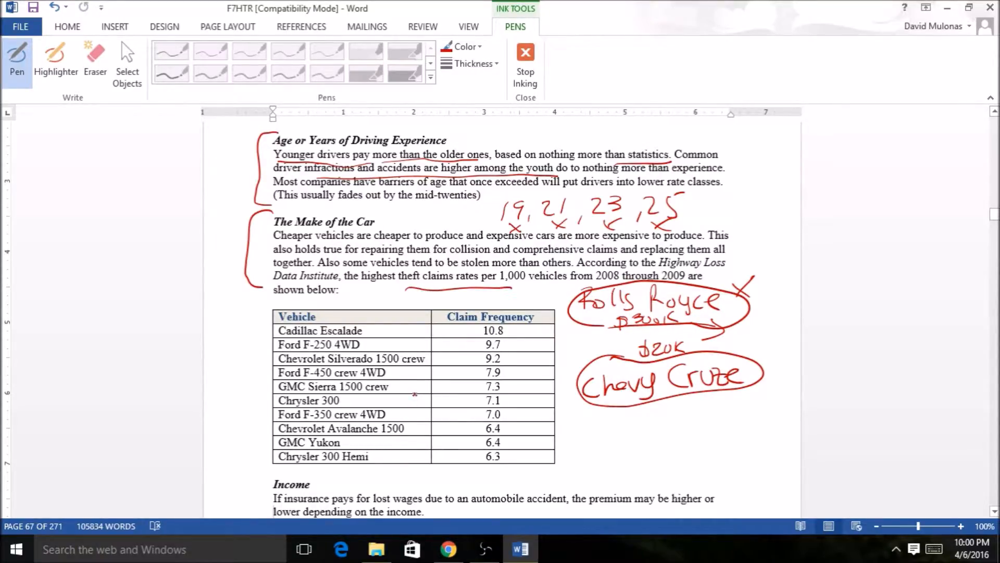
pyautogui.moveTo(383, 348); pyautogui.dragTo(415, 376)
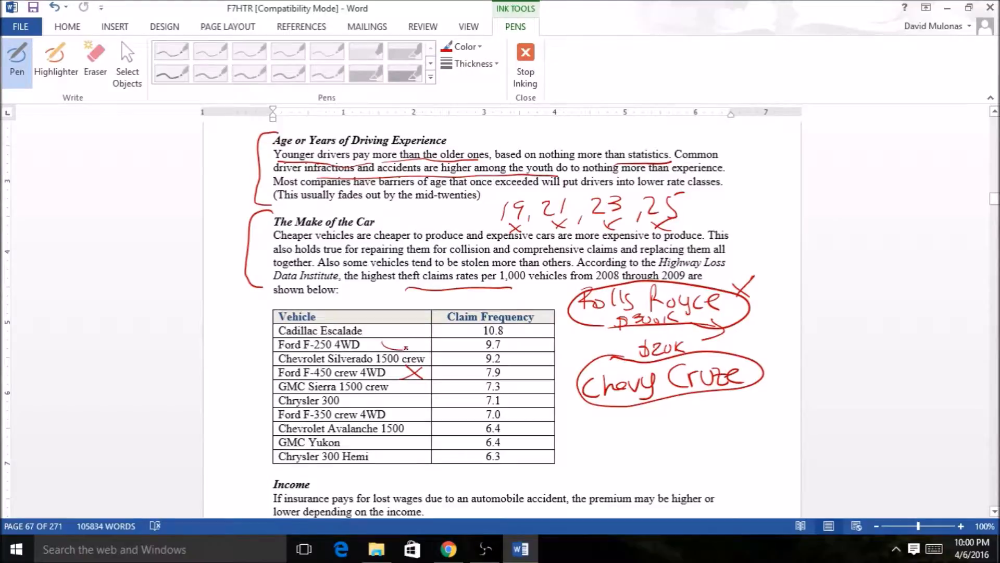
pyautogui.moveTo(382, 345); pyautogui.dragTo(399, 348)
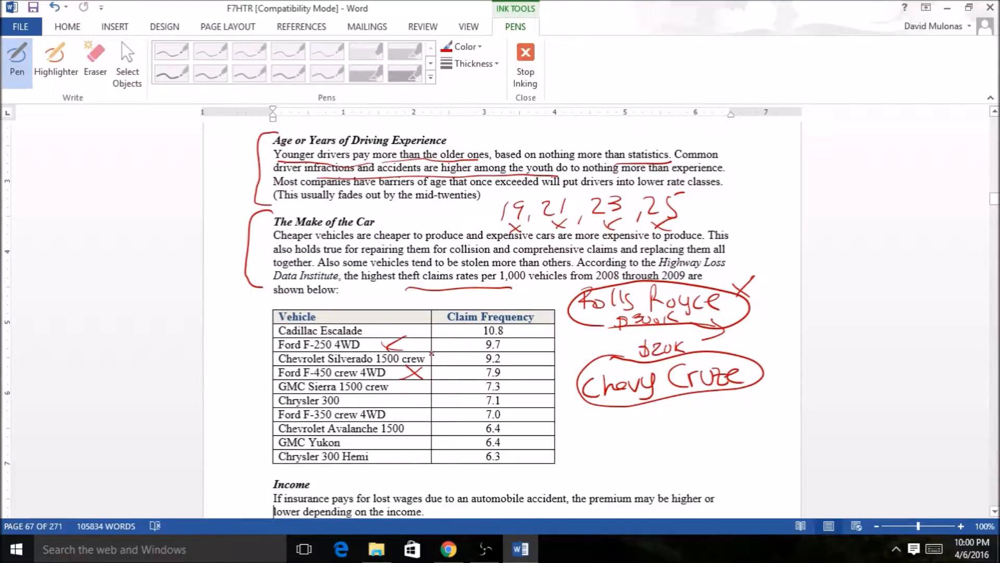
pyautogui.moveTo(434, 354); pyautogui.dragTo(430, 382)
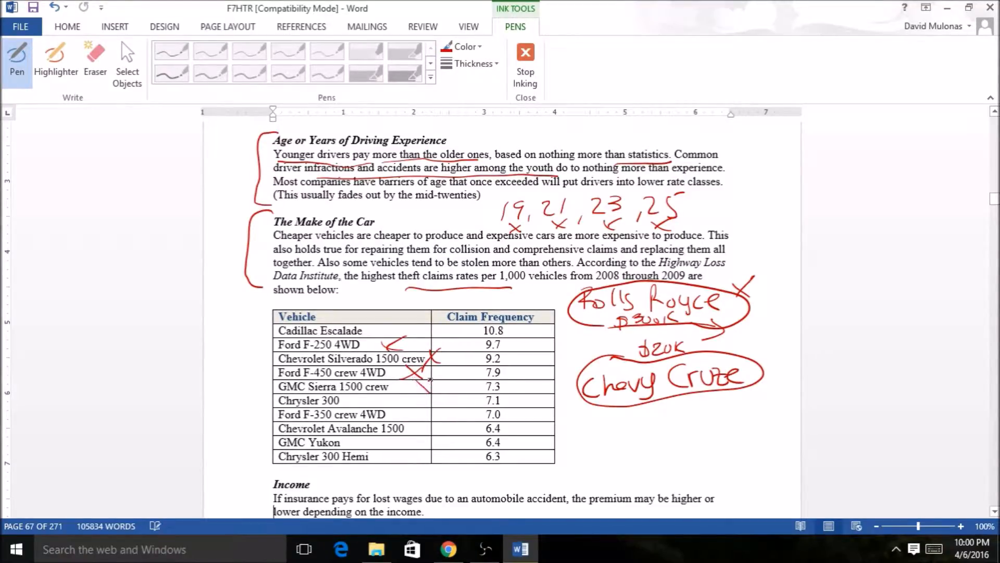
# - Mark red crosses on the Silverado, Sierra, F-350, Avalanche and Yukon rows of the theft table
pyautogui.moveTo(408, 382); pyautogui.dragTo(433, 393)
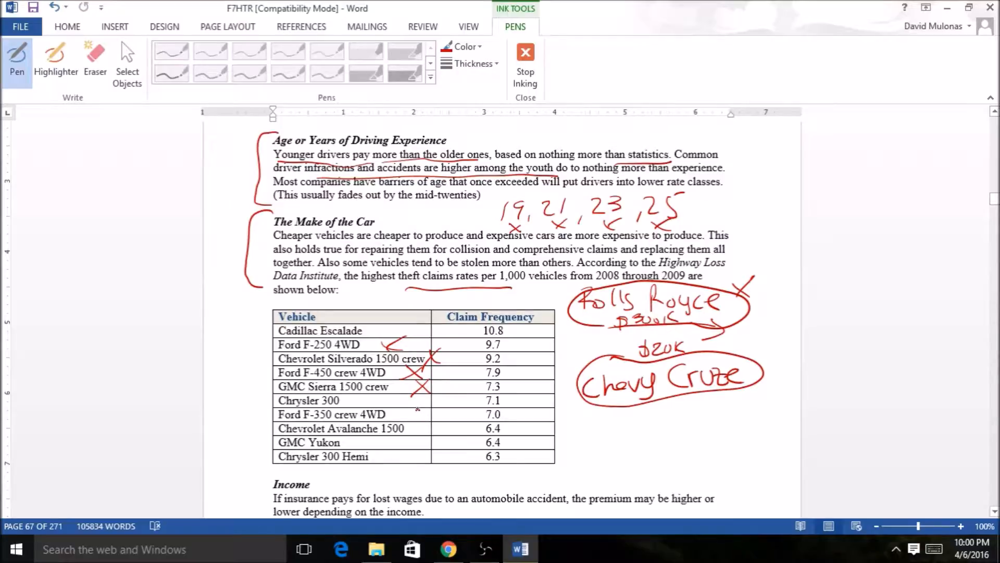
pyautogui.moveTo(411, 421); pyautogui.dragTo(434, 408)
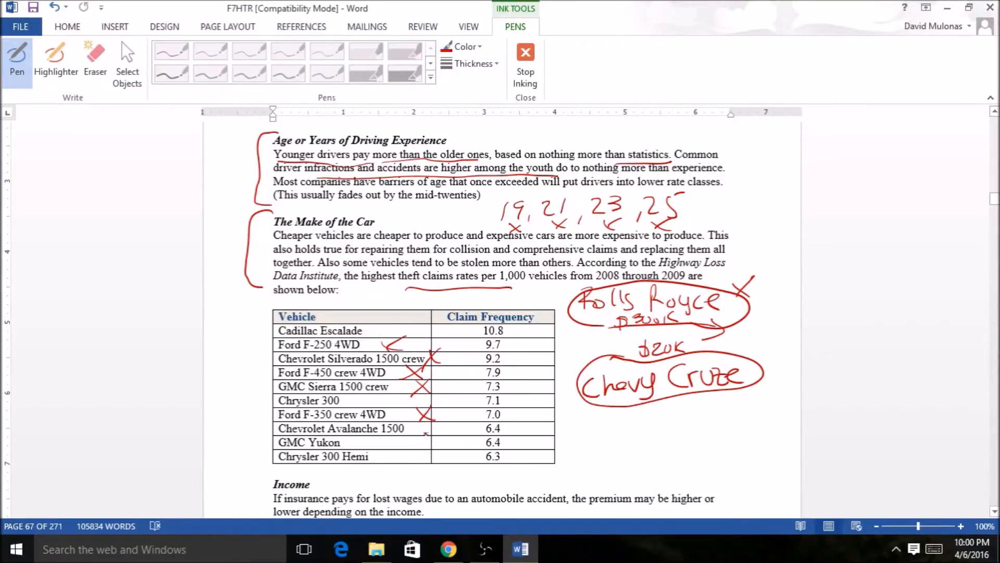
pyautogui.moveTo(420, 433); pyautogui.dragTo(434, 447)
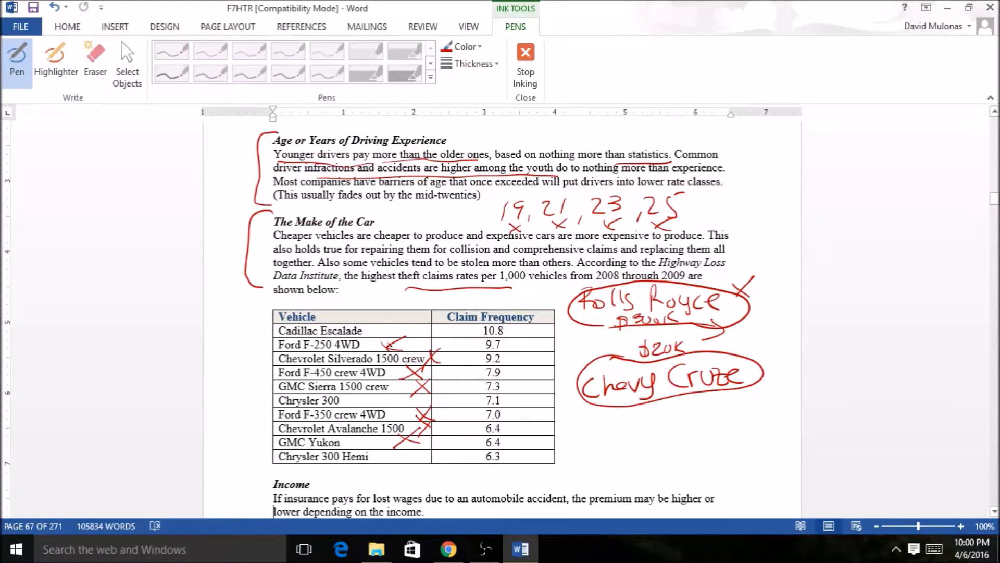
pyautogui.moveTo(379, 328); pyautogui.dragTo(392, 335)
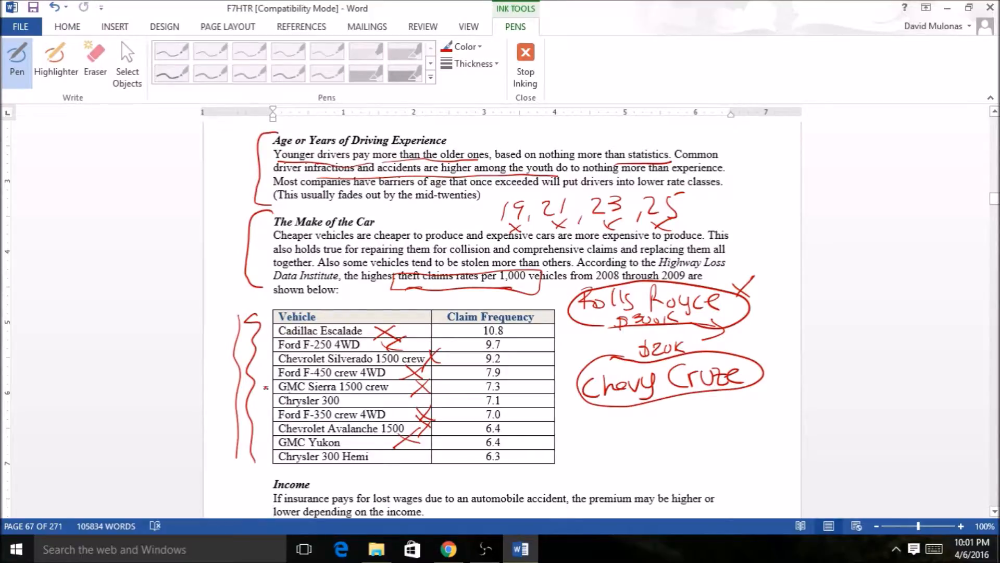
pyautogui.scroll(-3)
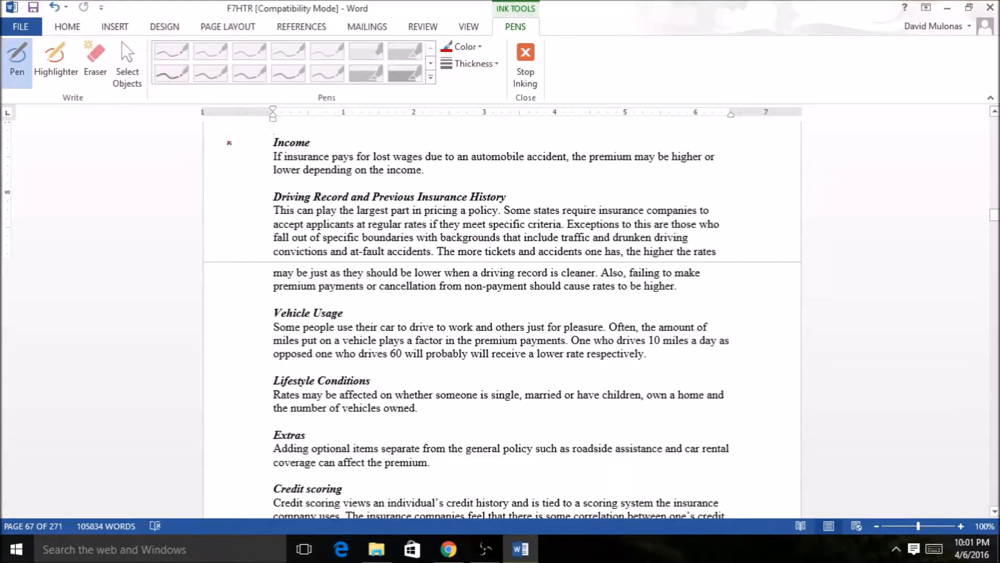
# - Mark the Income and Driving Record headings in red and underline the traffic and drunken driving phrase
pyautogui.moveTo(255, 139); pyautogui.dragTo(249, 177)
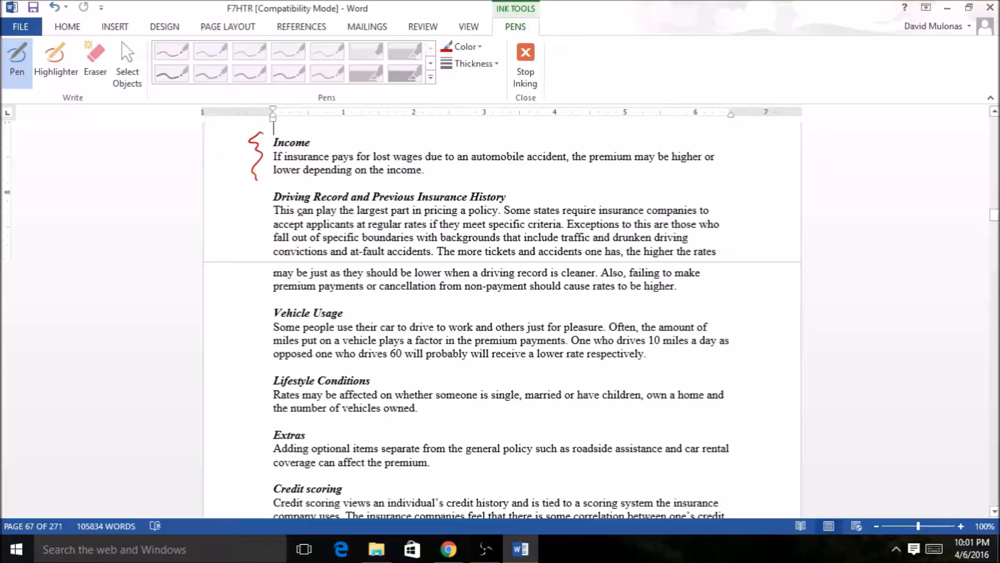
pyautogui.moveTo(268, 185); pyautogui.dragTo(256, 201)
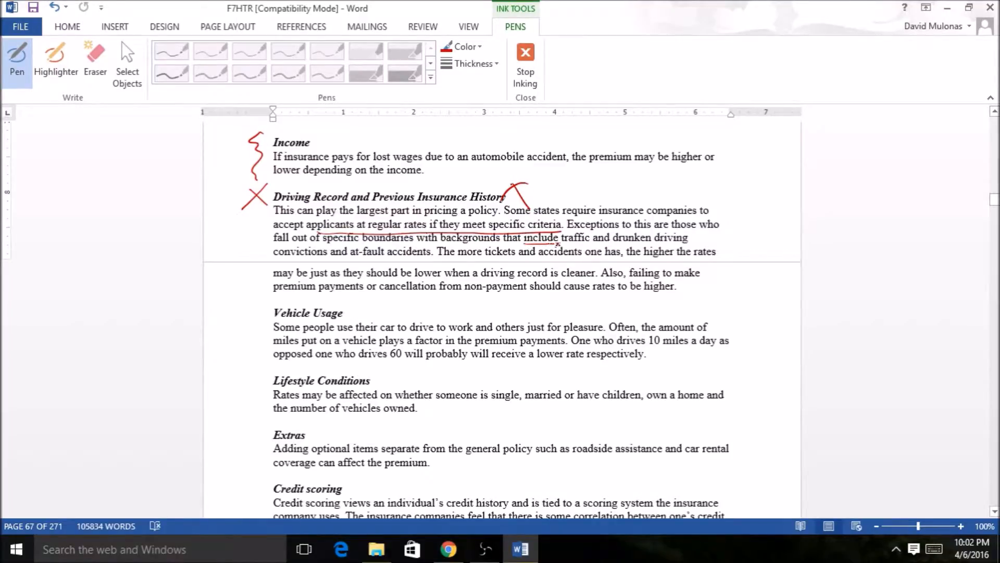
pyautogui.moveTo(555, 246); pyautogui.dragTo(691, 241)
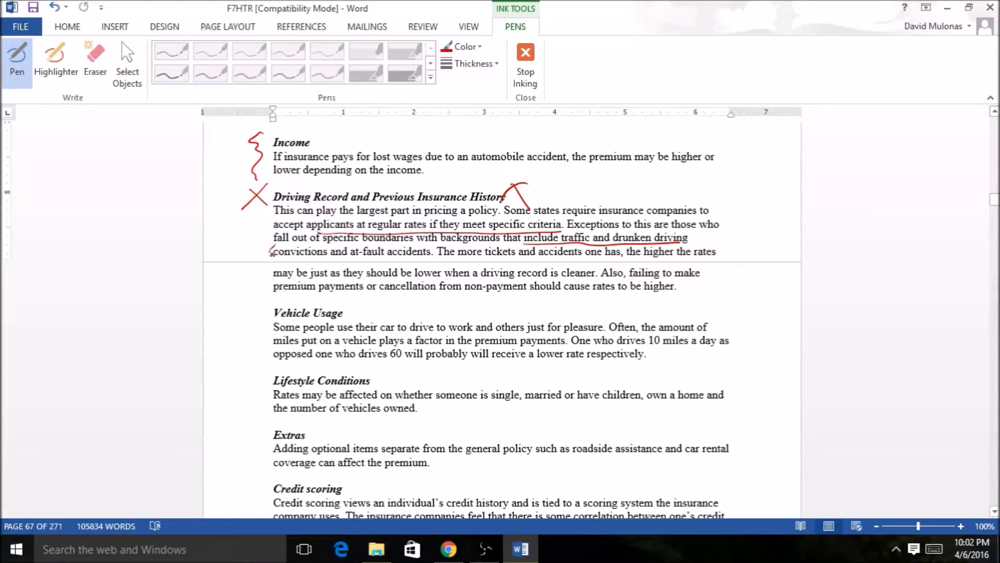
# - Underline convictions and at-fault accidents, squiggle the non-payment sentence, and X the Vehicle Usage heading
pyautogui.moveTo(274, 258); pyautogui.dragTo(427, 255)
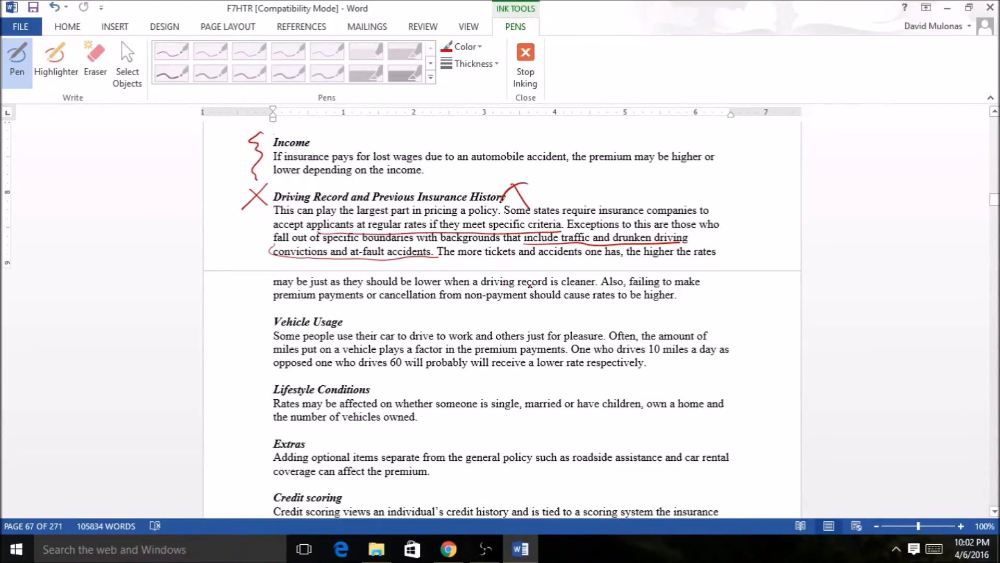
pyautogui.moveTo(528, 281)
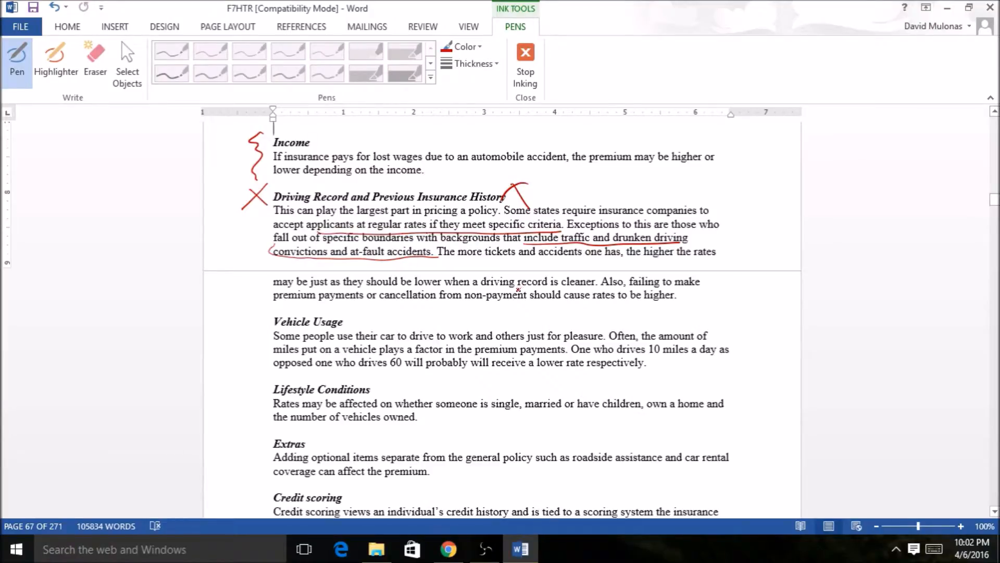
pyautogui.moveTo(526, 281)
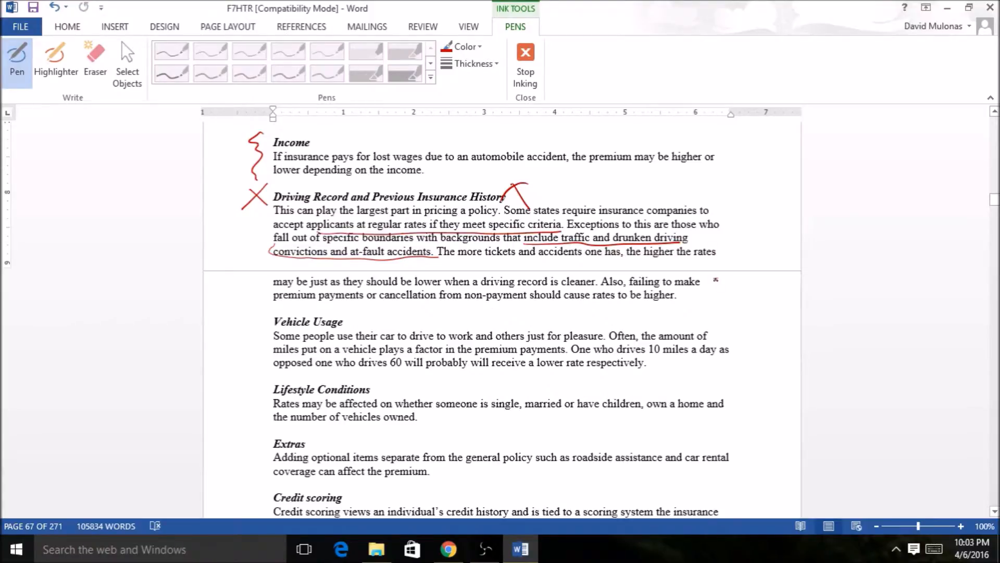
pyautogui.moveTo(705, 280); pyautogui.dragTo(728, 304)
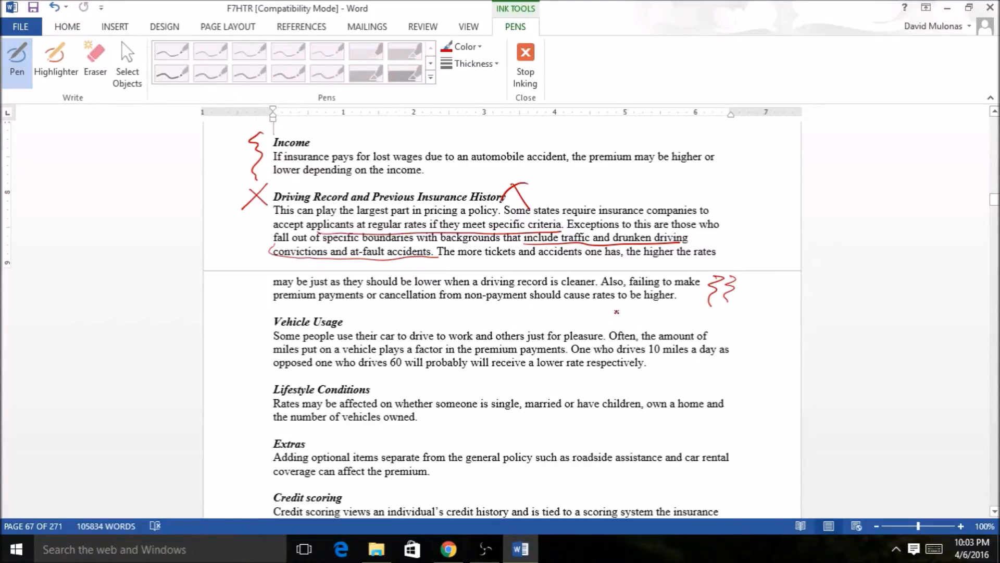
pyautogui.moveTo(240, 316); pyautogui.dragTo(255, 337)
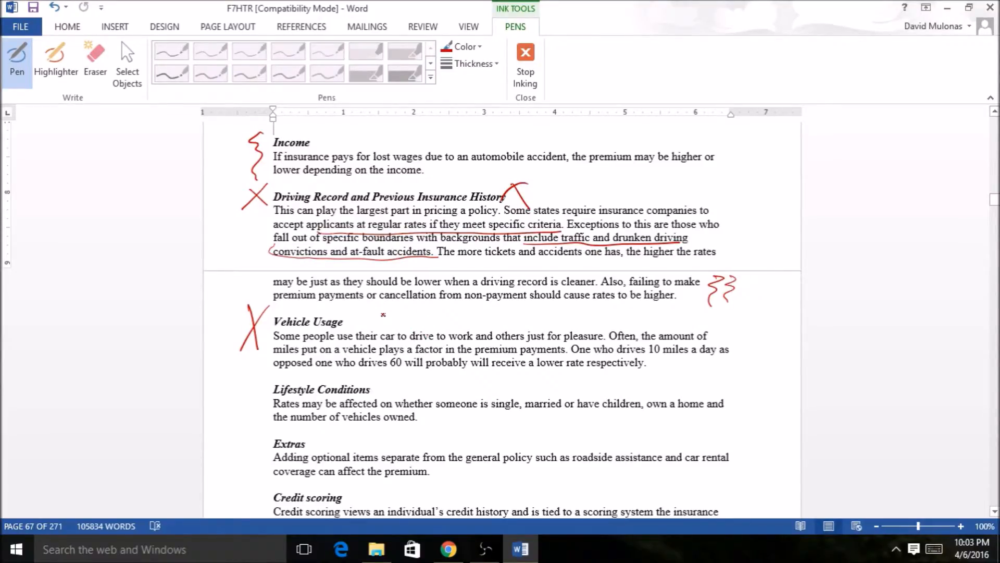
# - Write and scratch out a 5, handwrite 'miles per year' beside Vehicle Usage, and underline 10 and 60
pyautogui.moveTo(373, 312); pyautogui.dragTo(385, 328)
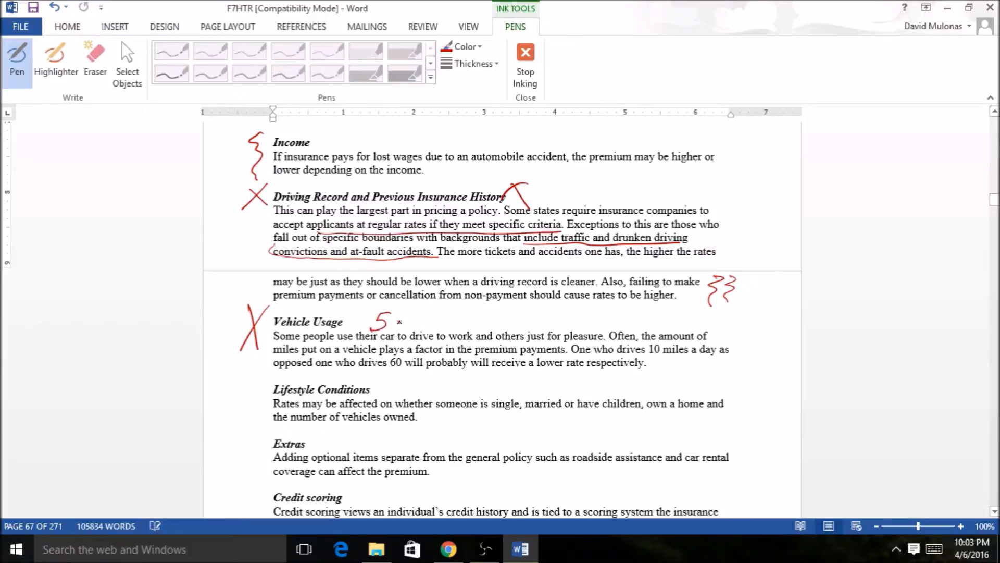
pyautogui.moveTo(393, 312); pyautogui.dragTo(408, 328)
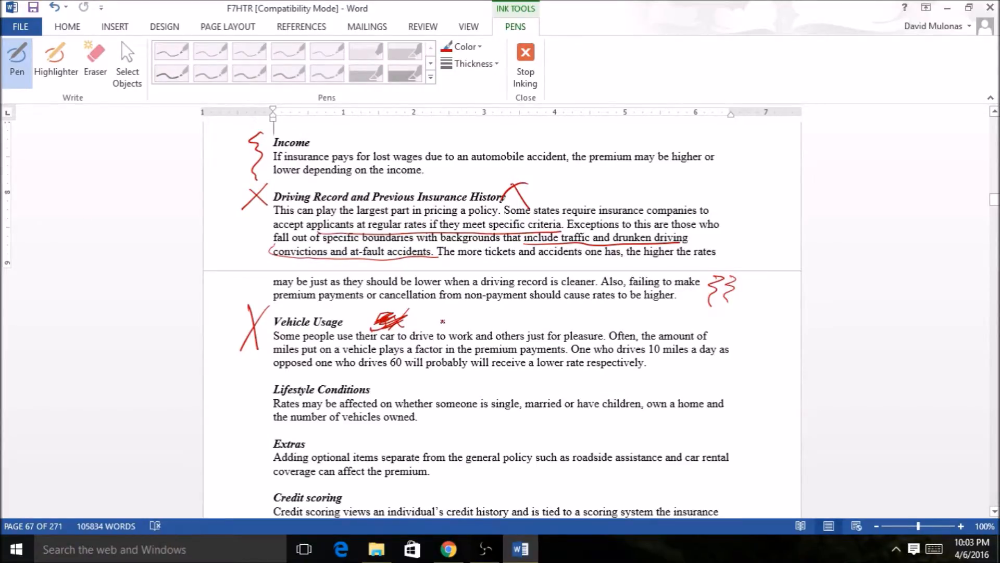
pyautogui.moveTo(433, 319); pyautogui.dragTo(475, 319)
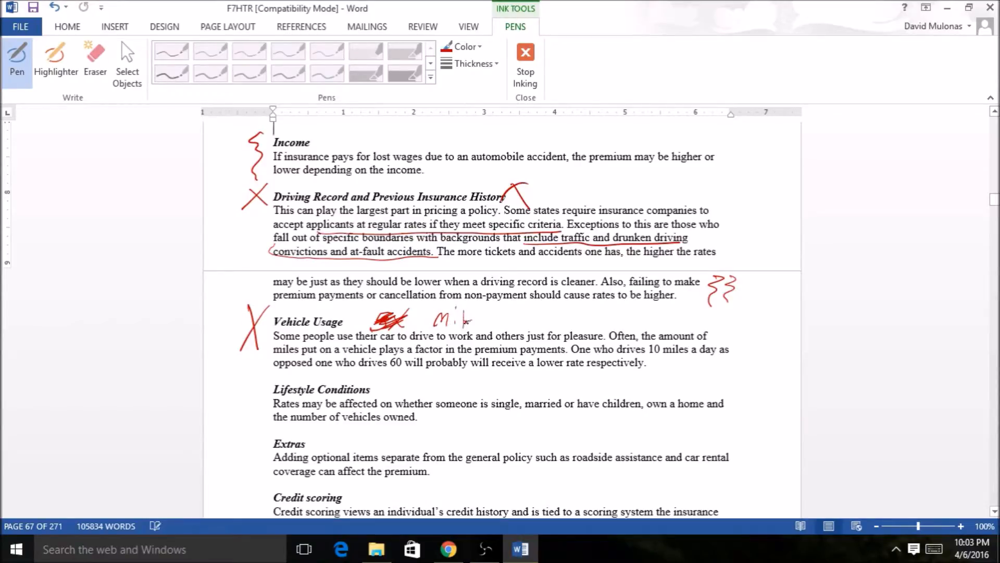
pyautogui.moveTo(468, 319); pyautogui.dragTo(504, 322)
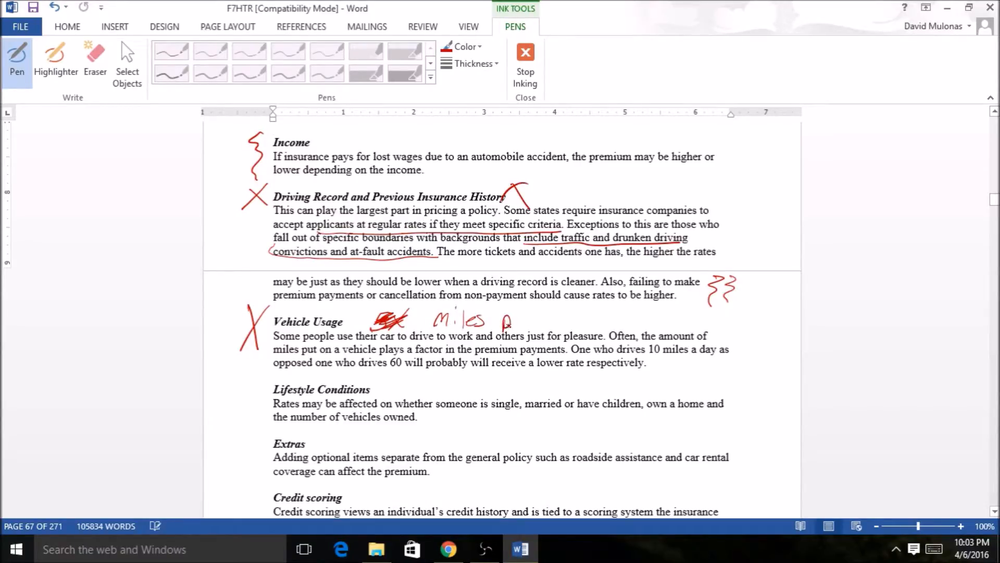
pyautogui.moveTo(490, 319); pyautogui.dragTo(613, 322)
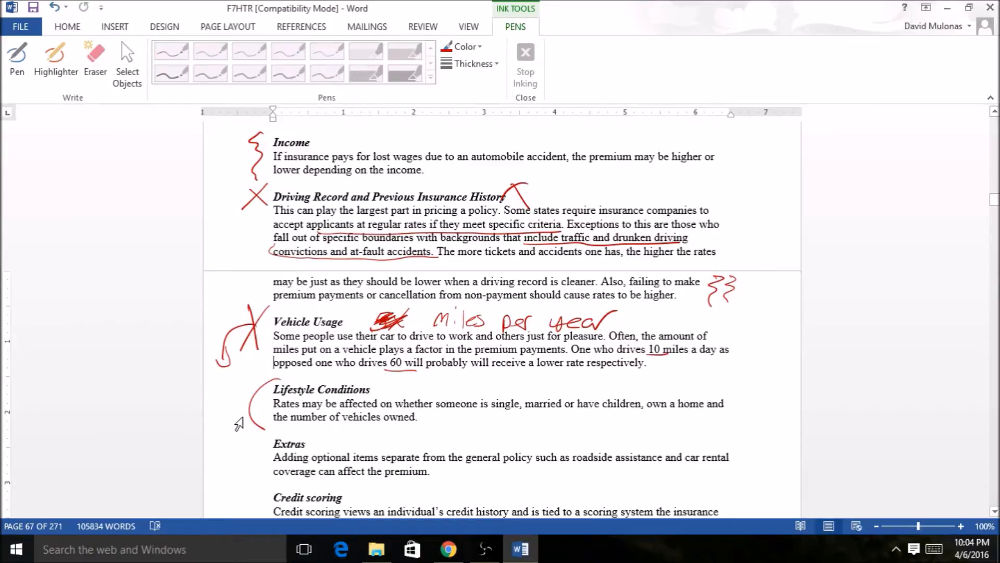
pyautogui.click(387, 428)
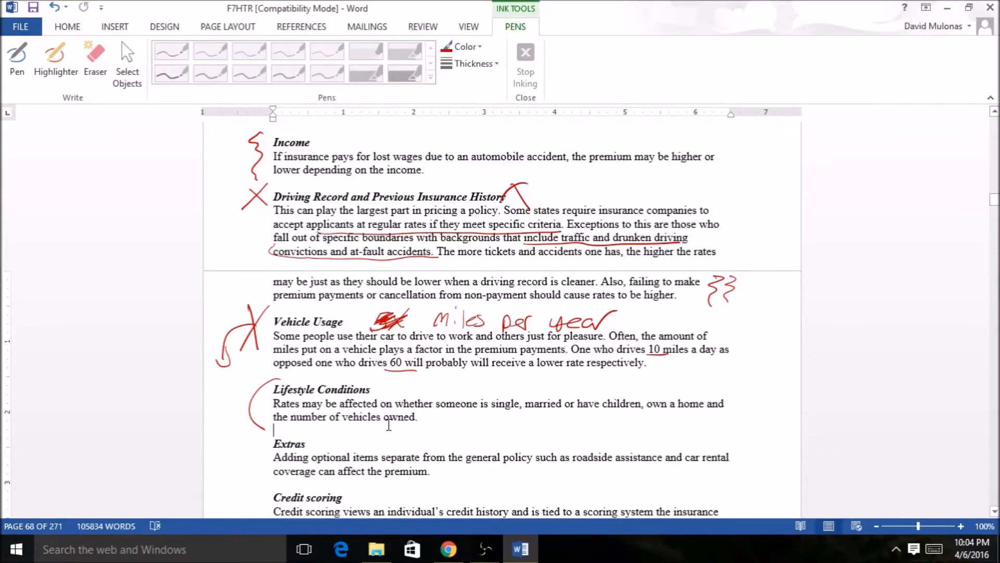
pyautogui.scroll(-3)
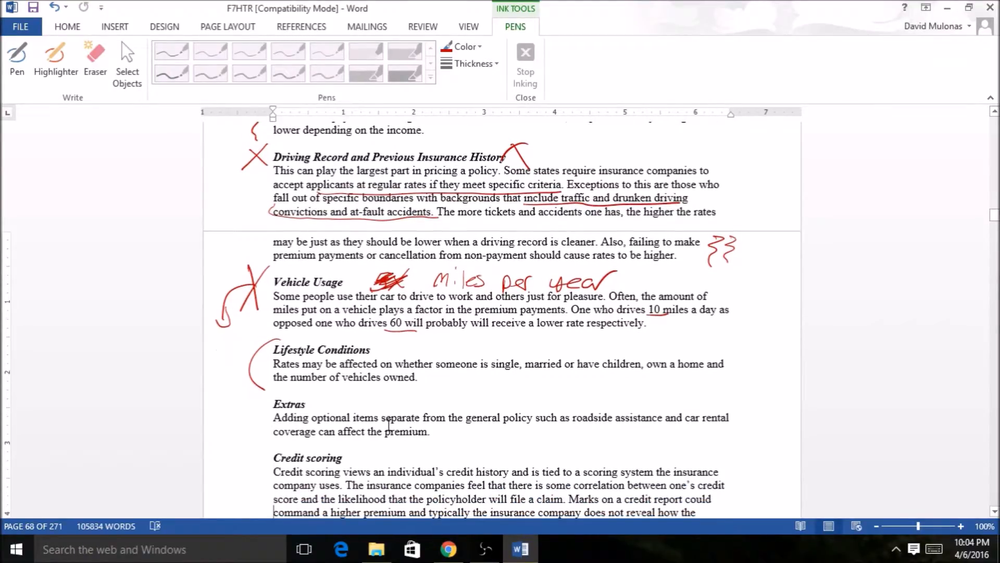
# - Underline 'number of vehicles owned' and handwrite 'multi-car discount' below Lifestyle Conditions
pyautogui.click(16, 57)
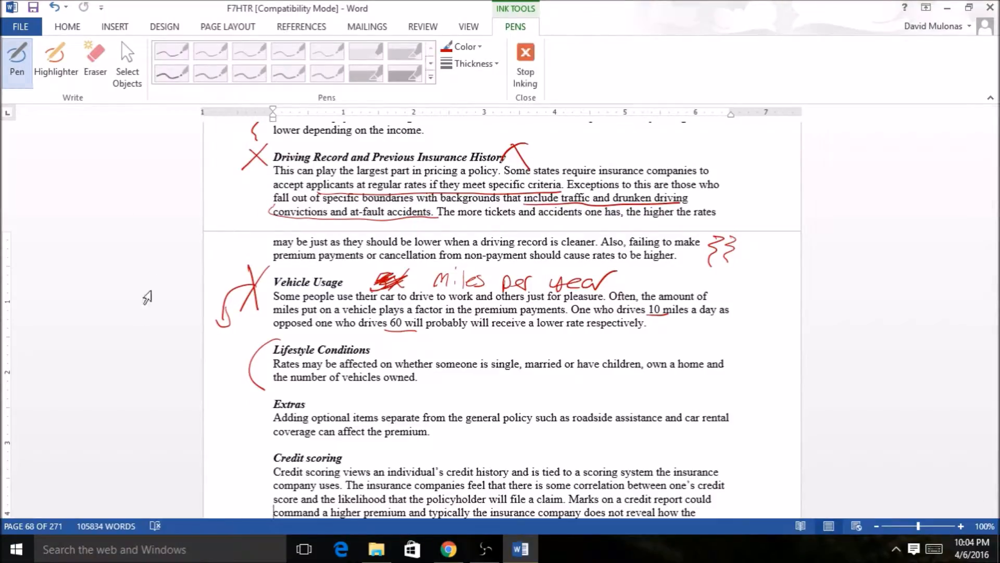
pyautogui.moveTo(279, 387); pyautogui.dragTo(350, 386)
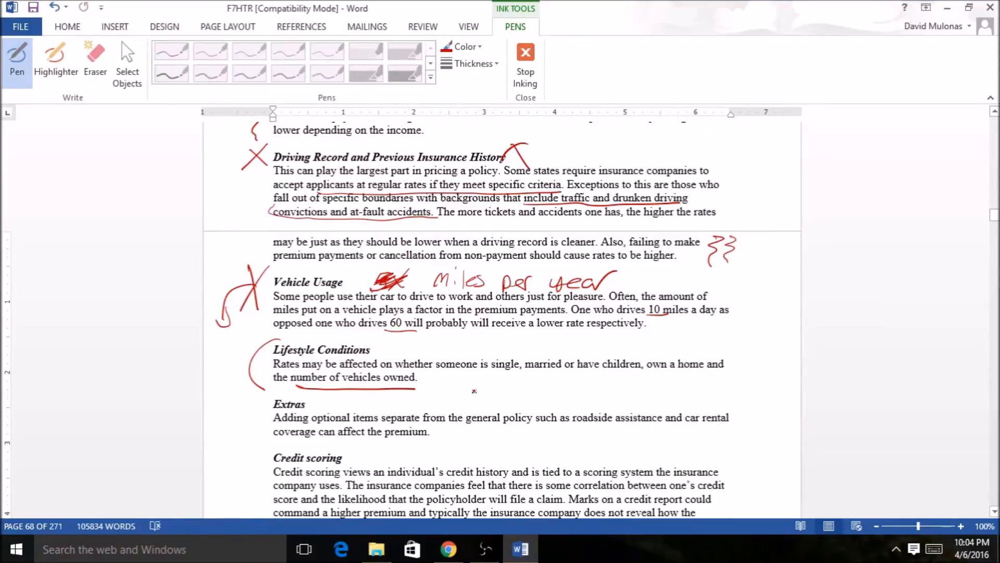
pyautogui.moveTo(380, 398)
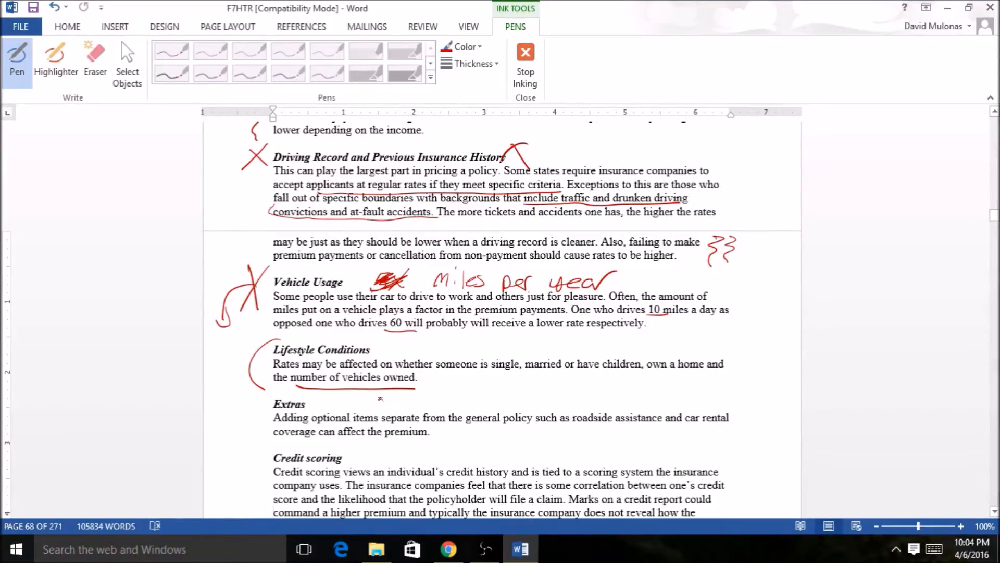
pyautogui.moveTo(379, 399); pyautogui.dragTo(439, 389)
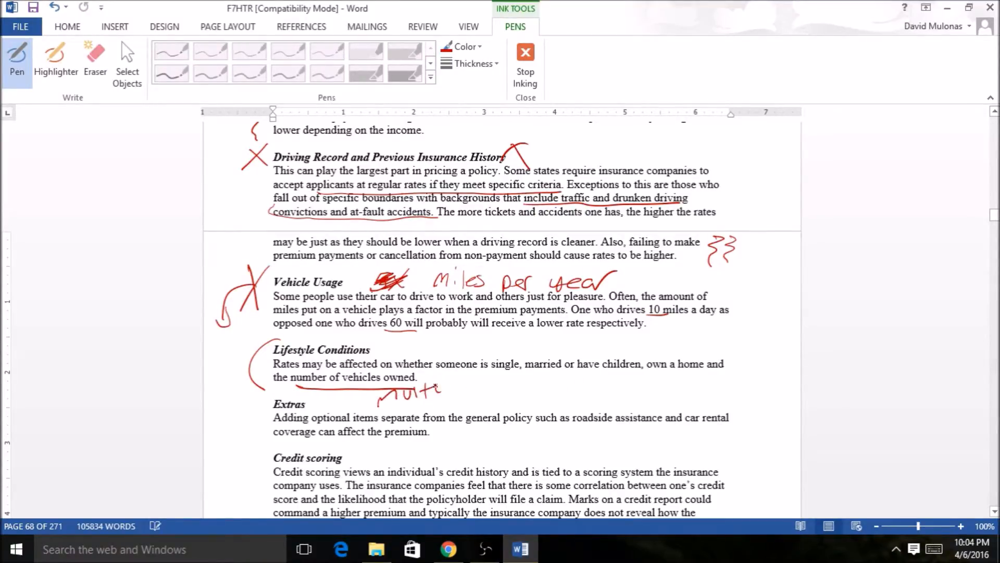
pyautogui.moveTo(415, 389); pyautogui.dragTo(491, 382)
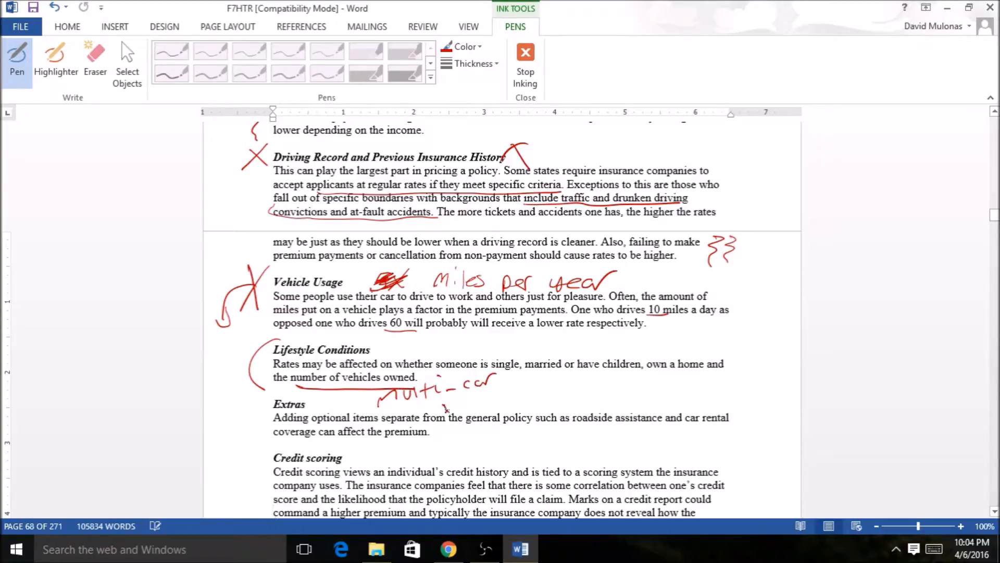
pyautogui.moveTo(433, 402); pyautogui.dragTo(481, 405)
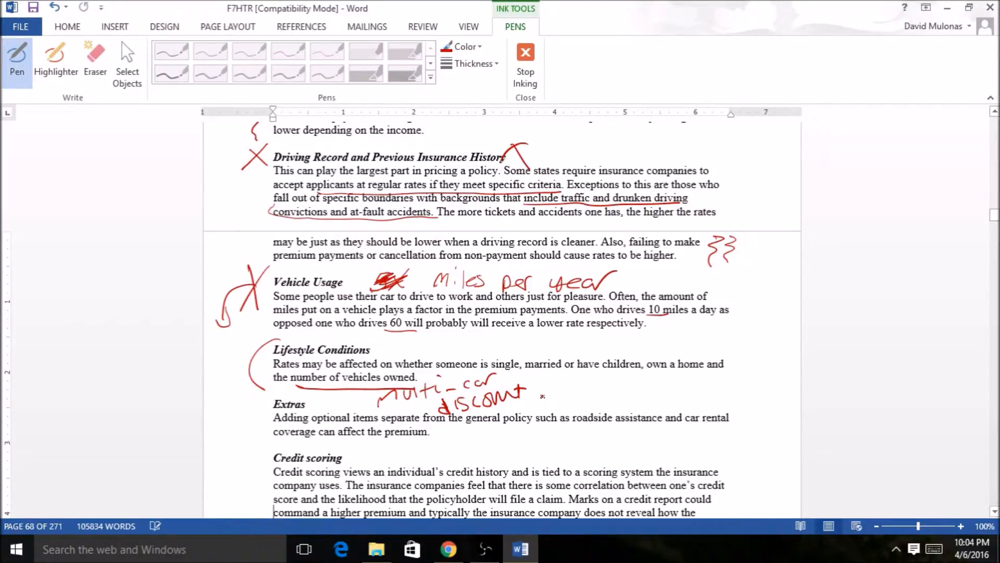
# - Add a divider and handwrite 'homeowner's policy' after the multi-car discount note
pyautogui.moveTo(539, 383); pyautogui.dragTo(538, 408)
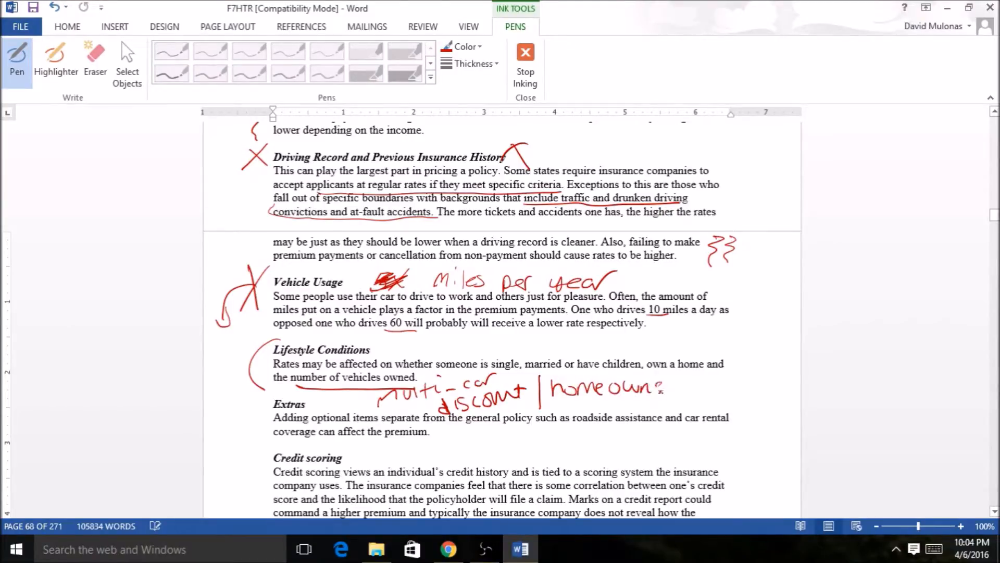
pyautogui.moveTo(644, 382); pyautogui.dragTo(688, 393)
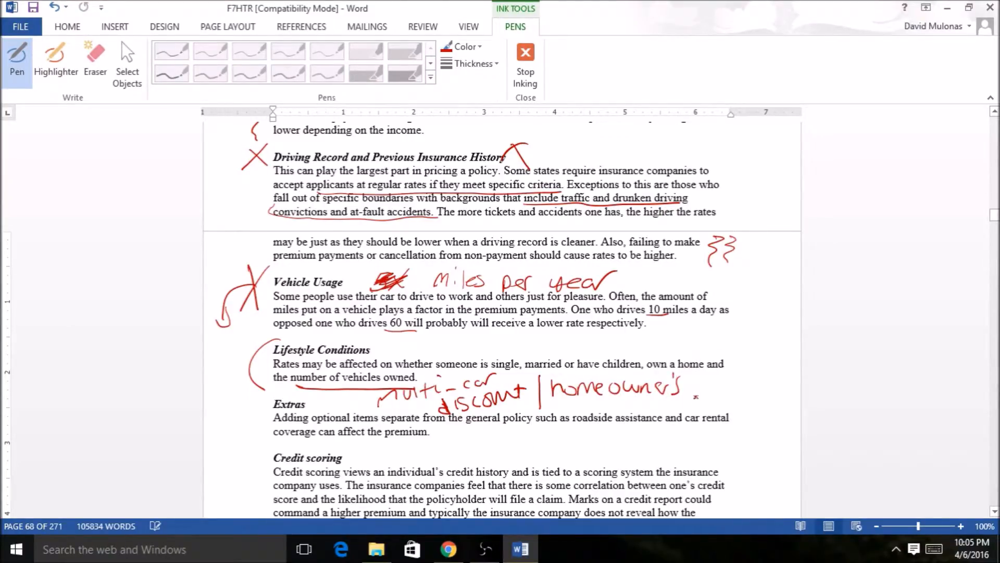
pyautogui.moveTo(697, 388); pyautogui.dragTo(721, 388)
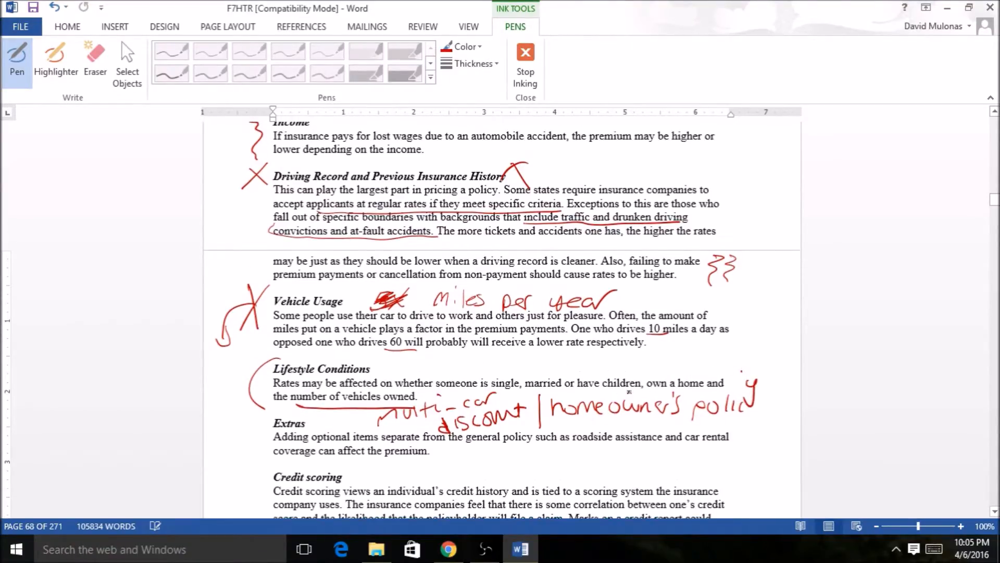
pyautogui.scroll(-3)
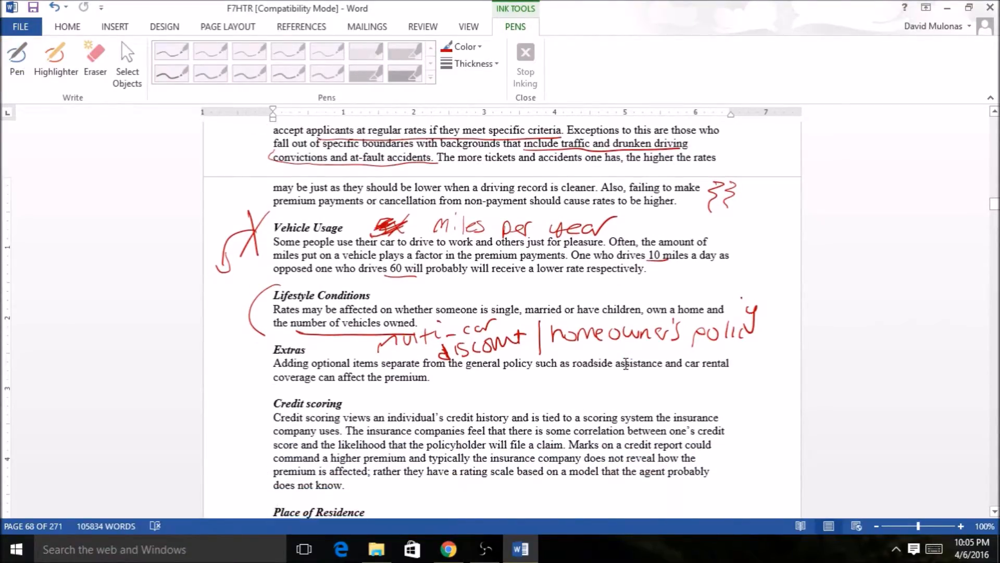
# - Re-enable the red pen and bring the Extras section into view for bracketing
pyautogui.click(15, 57)
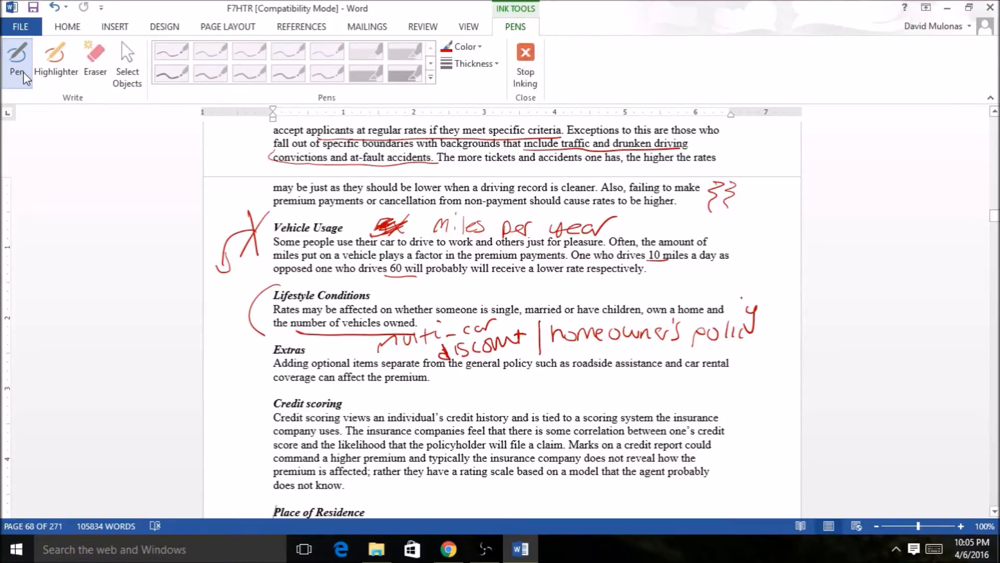
pyautogui.click(14, 56)
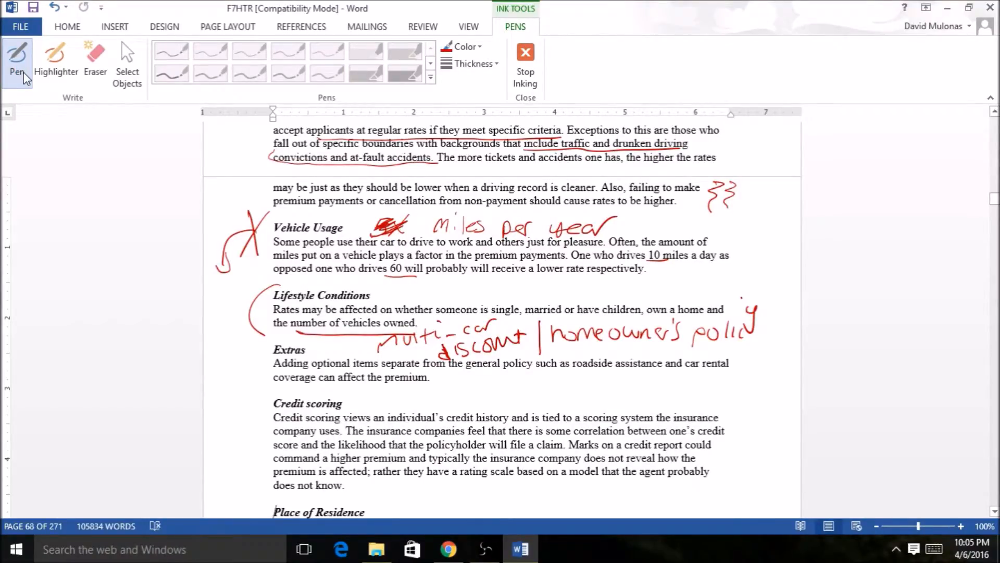
pyautogui.scroll(-3)
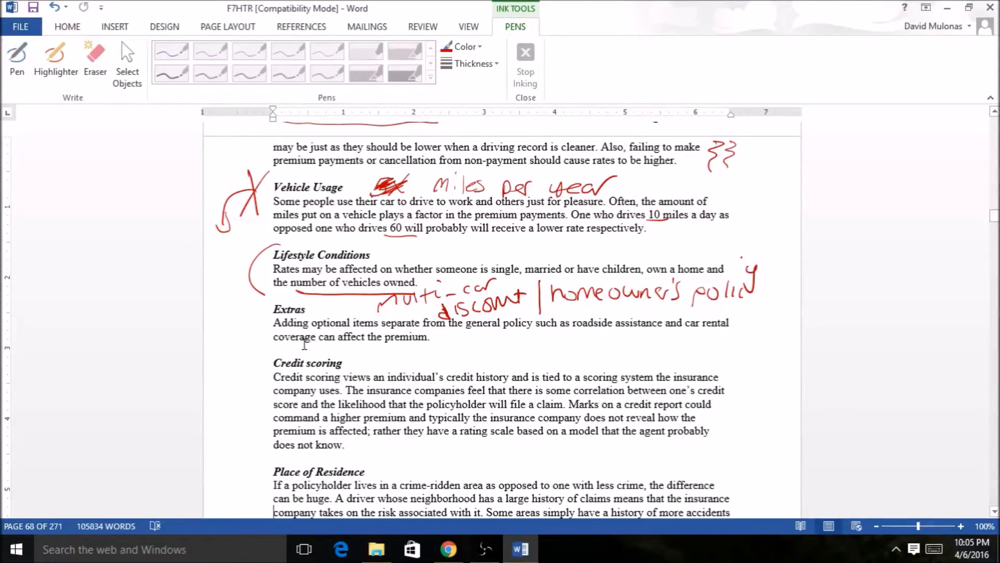
pyautogui.moveTo(200, 284)
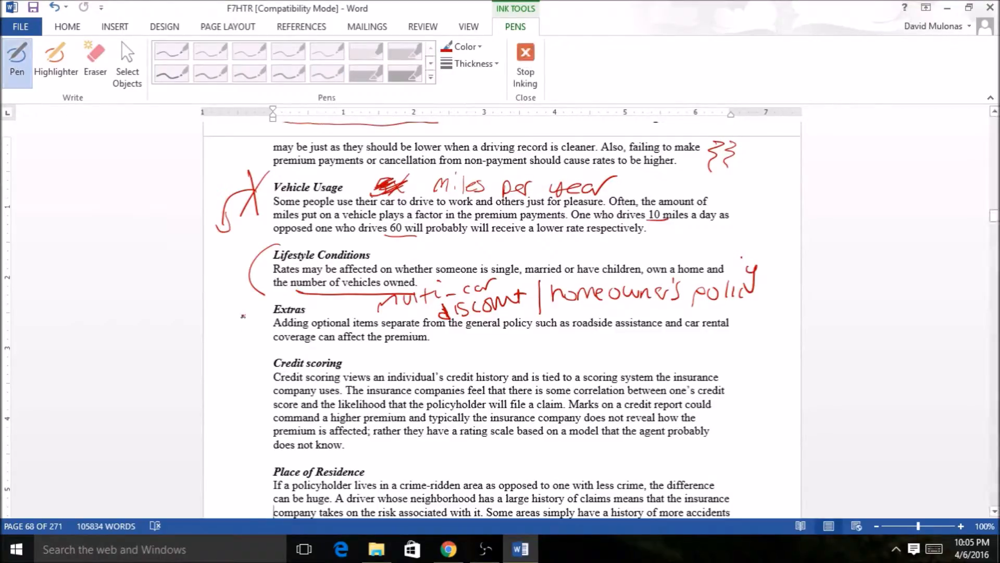
pyautogui.moveTo(319, 355)
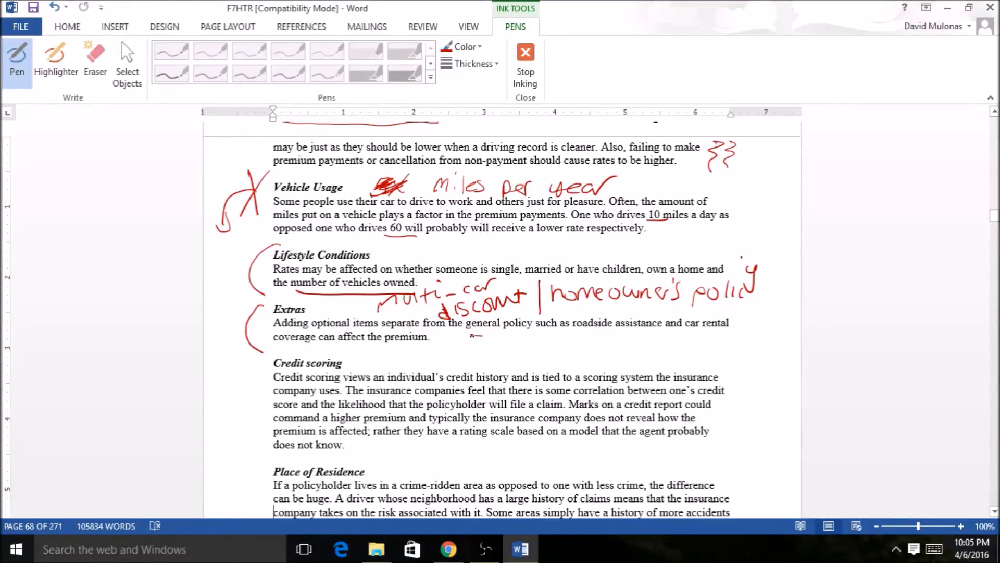
# - Underline the roadside assistance phrase, bracket Credit scoring, and underline the claim likelihood sentence
pyautogui.moveTo(468, 337); pyautogui.dragTo(728, 334)
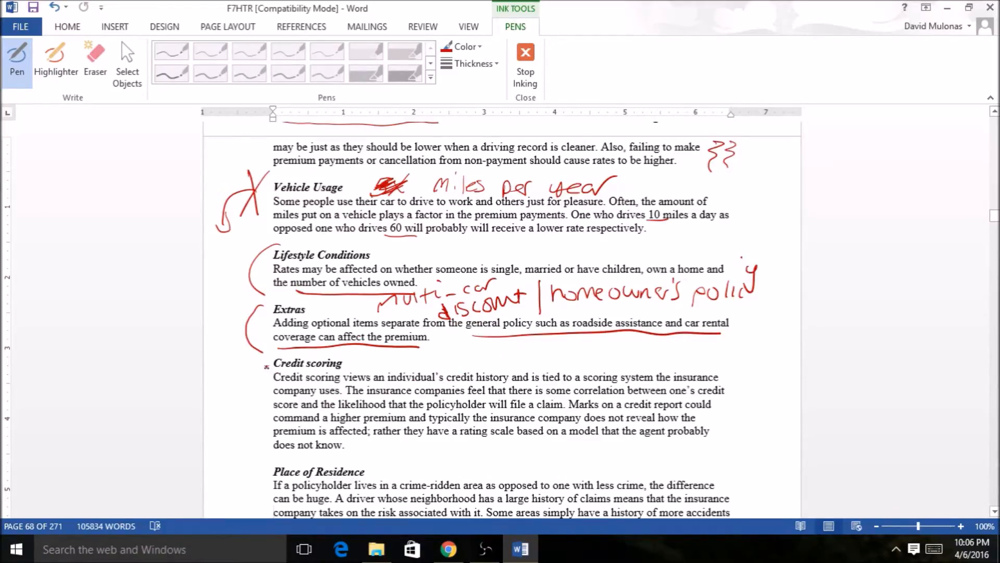
pyautogui.moveTo(252, 370); pyautogui.dragTo(249, 447)
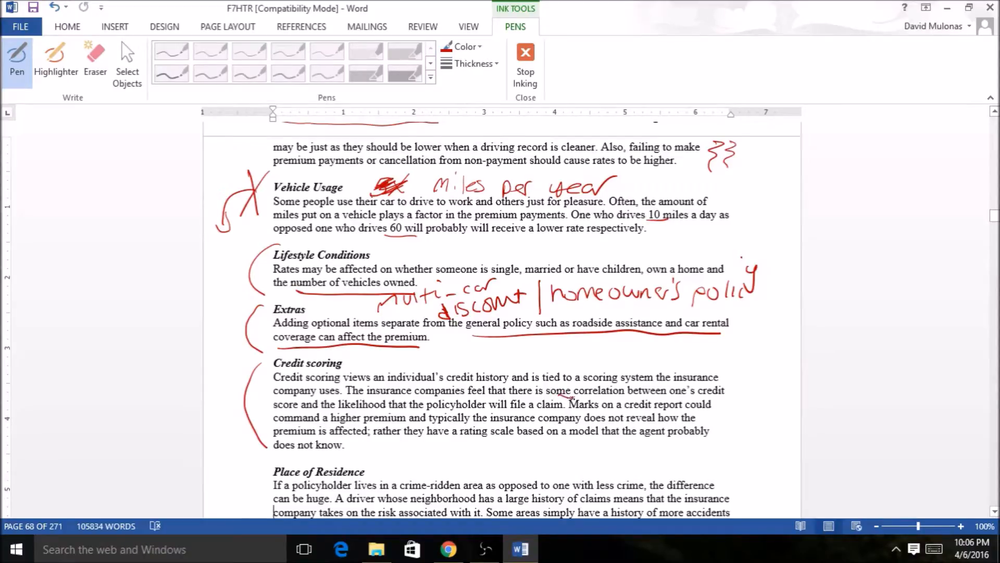
pyautogui.moveTo(565, 399); pyautogui.dragTo(733, 394)
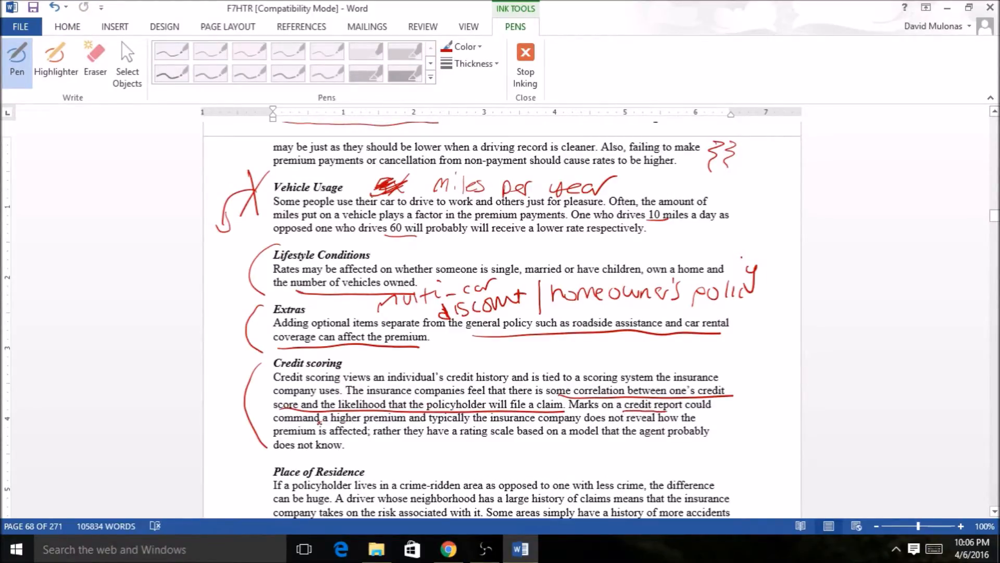
# - Underline the higher premium and rating scale phrases and circle the Credit scoring heading
pyautogui.moveTo(331, 426); pyautogui.dragTo(405, 426)
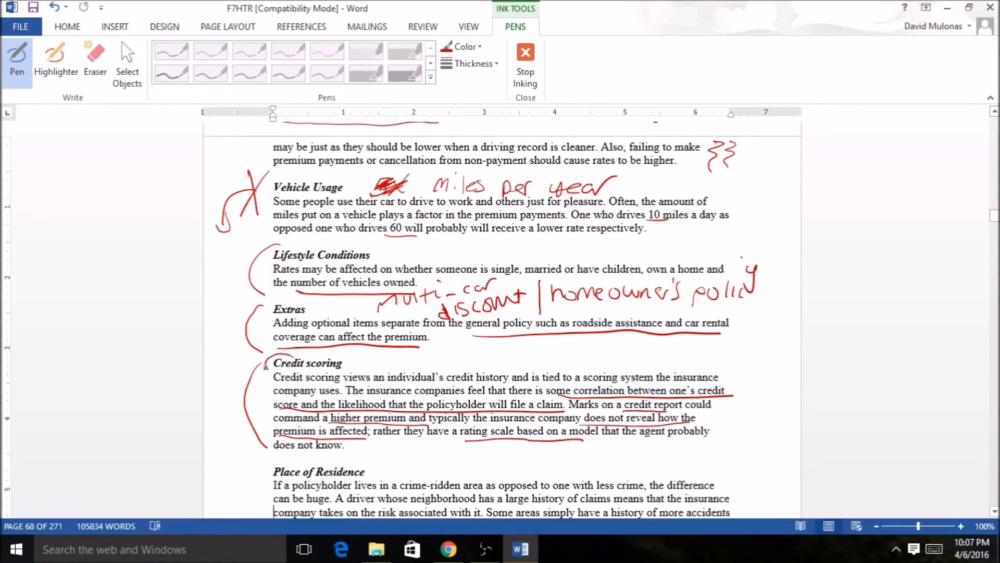
pyautogui.moveTo(265, 357); pyautogui.dragTo(357, 373)
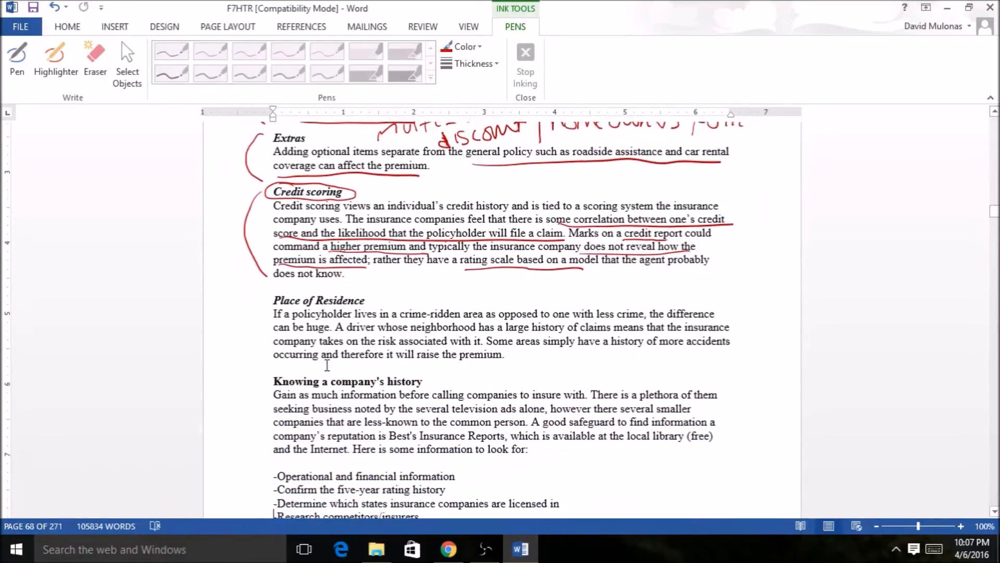
pyautogui.scroll(-3)
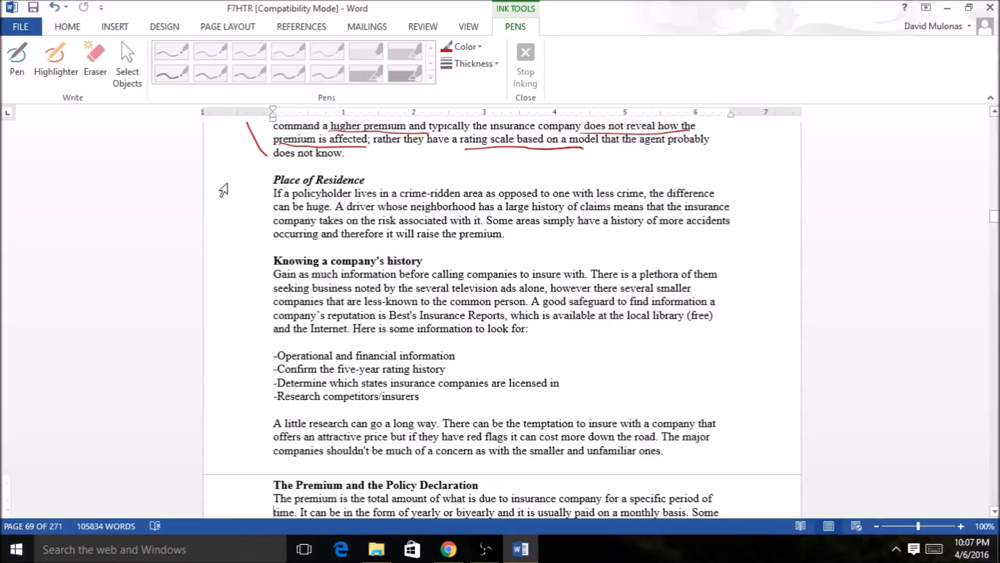
# - Bracket the Place of Residence section in red and handwrite the zip code 12364
pyautogui.click(16, 54)
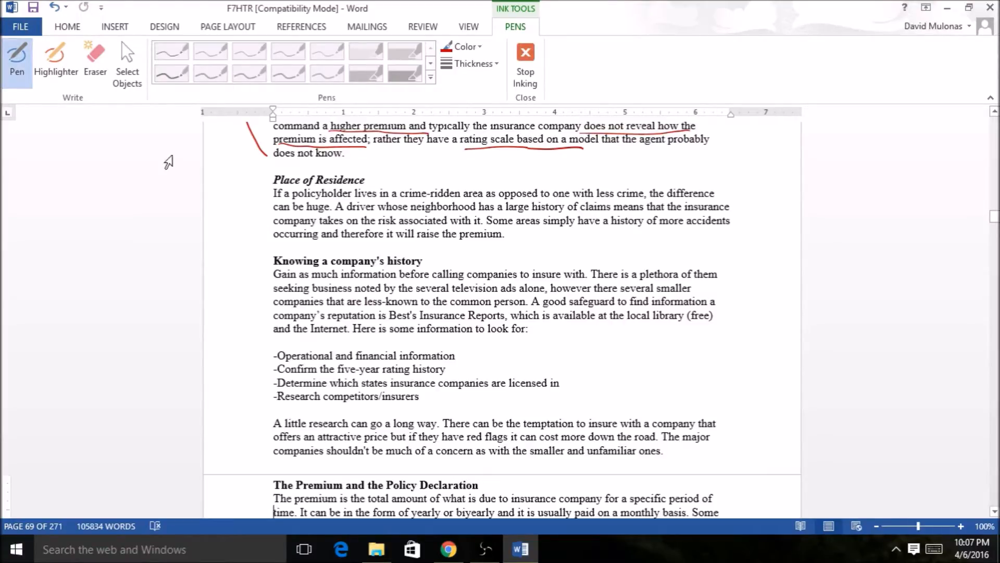
pyautogui.moveTo(264, 178); pyautogui.dragTo(261, 240)
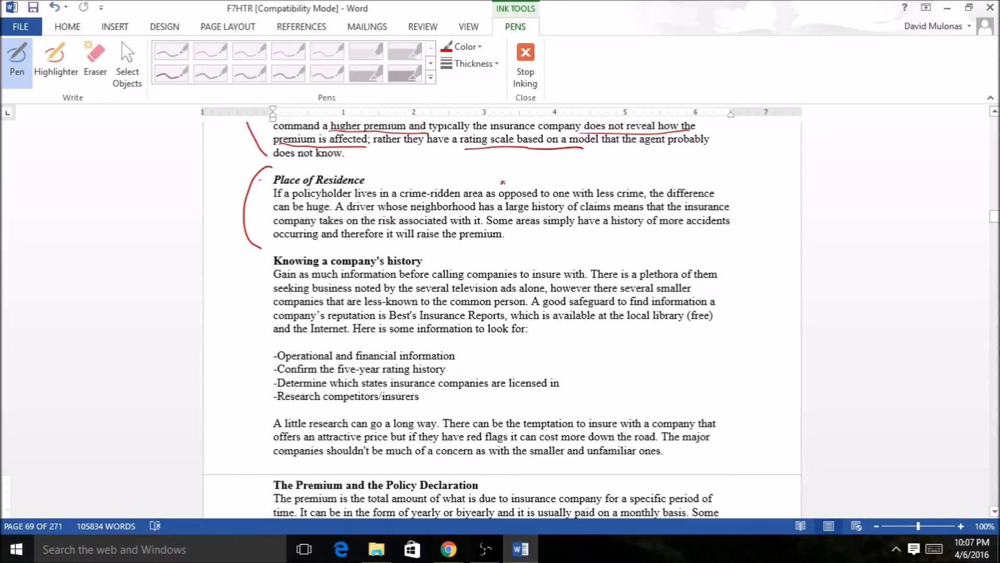
pyautogui.moveTo(531, 223)
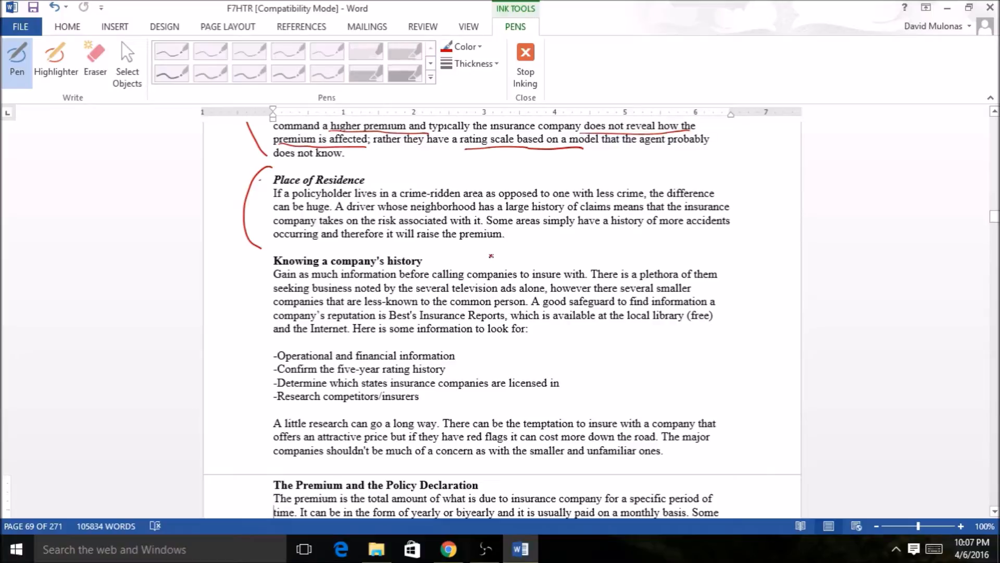
pyautogui.moveTo(522, 253)
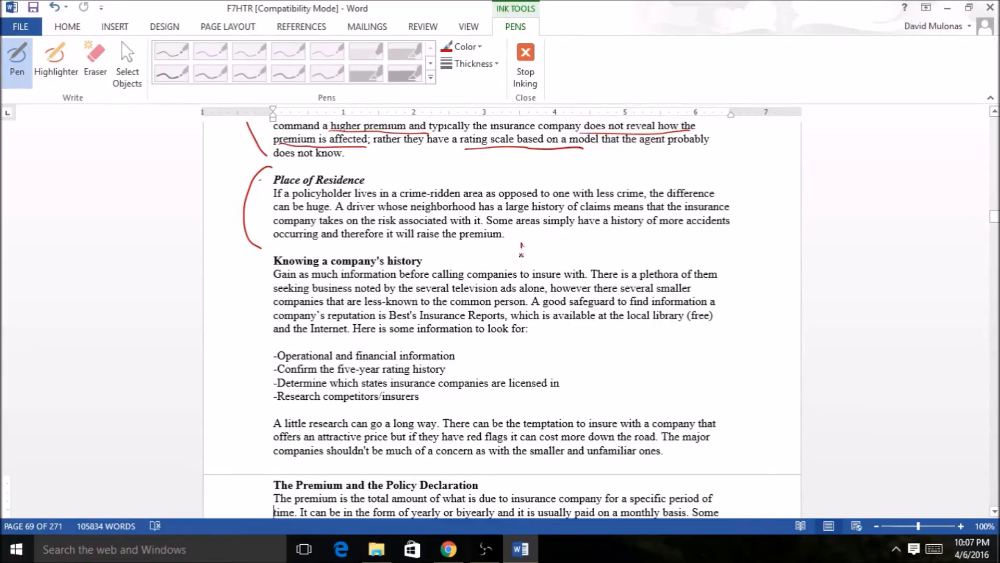
pyautogui.moveTo(520, 252); pyautogui.dragTo(558, 246)
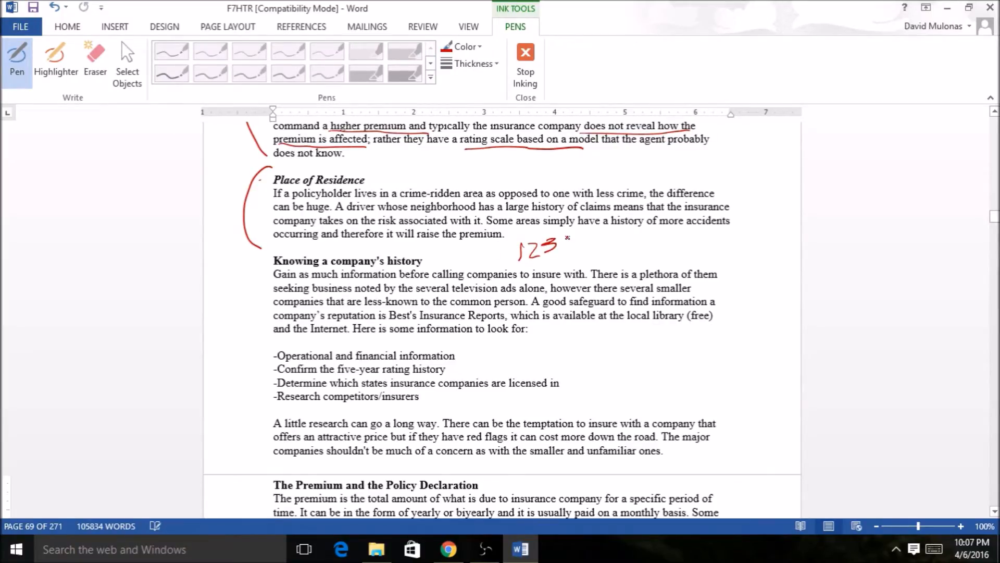
pyautogui.moveTo(558, 242); pyautogui.dragTo(593, 246)
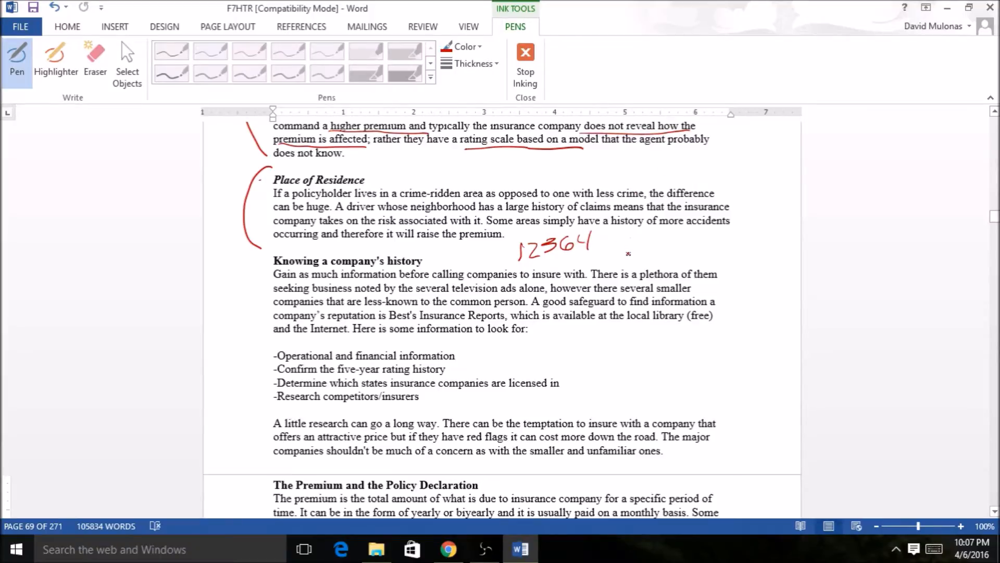
# - Draw an arrow after the zip code and write the second number 384
pyautogui.moveTo(606, 240); pyautogui.dragTo(628, 239)
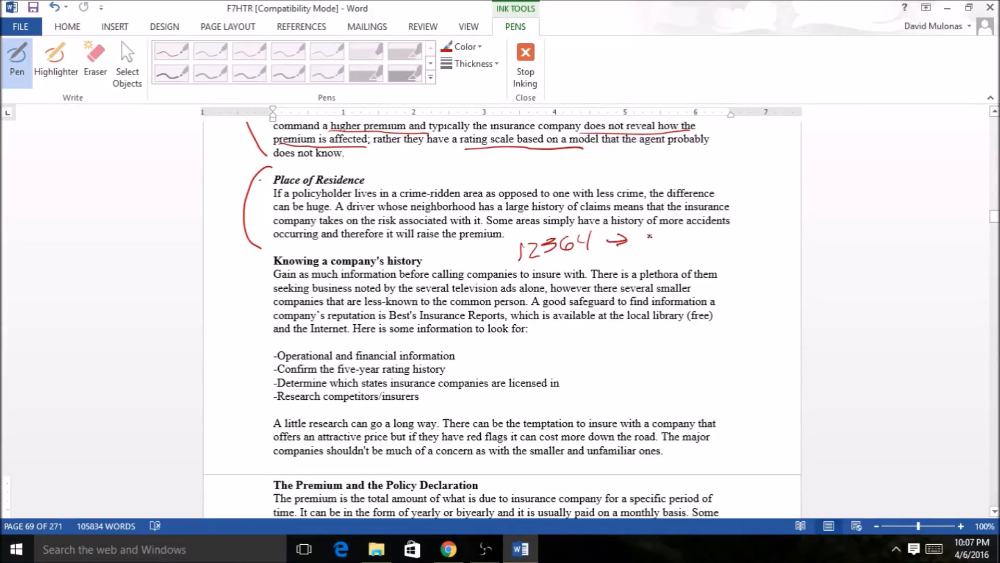
pyautogui.moveTo(650, 243); pyautogui.dragTo(692, 243)
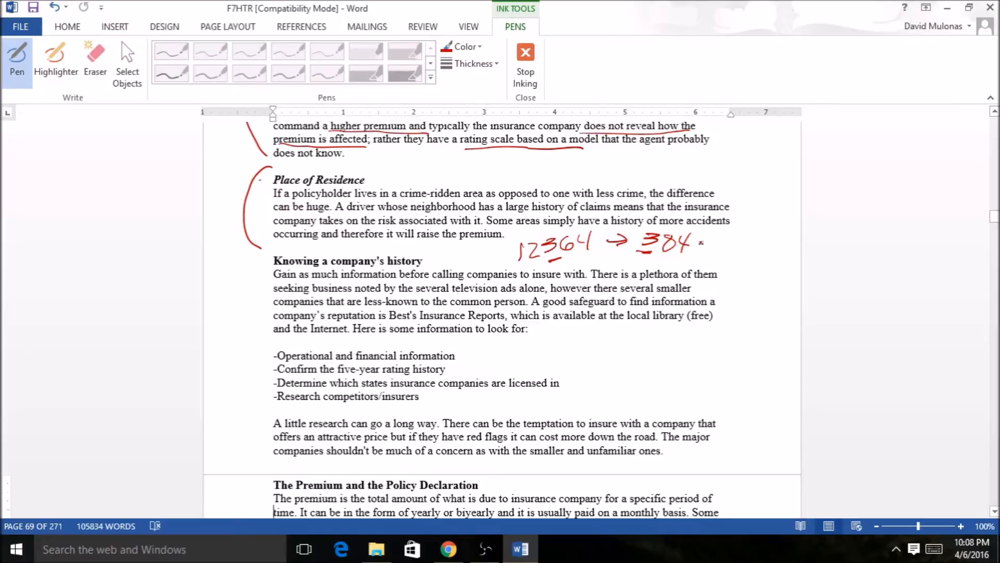
pyautogui.moveTo(698, 241); pyautogui.dragTo(715, 238)
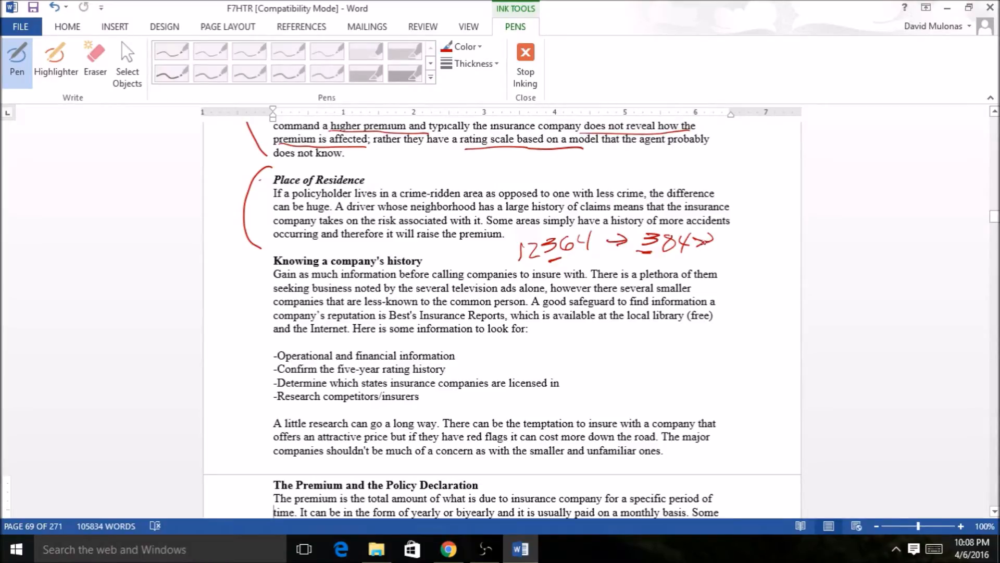
# - Bracket the Knowing a company's history section and start a curved red mark beside its list
pyautogui.moveTo(268, 262); pyautogui.dragTo(268, 319)
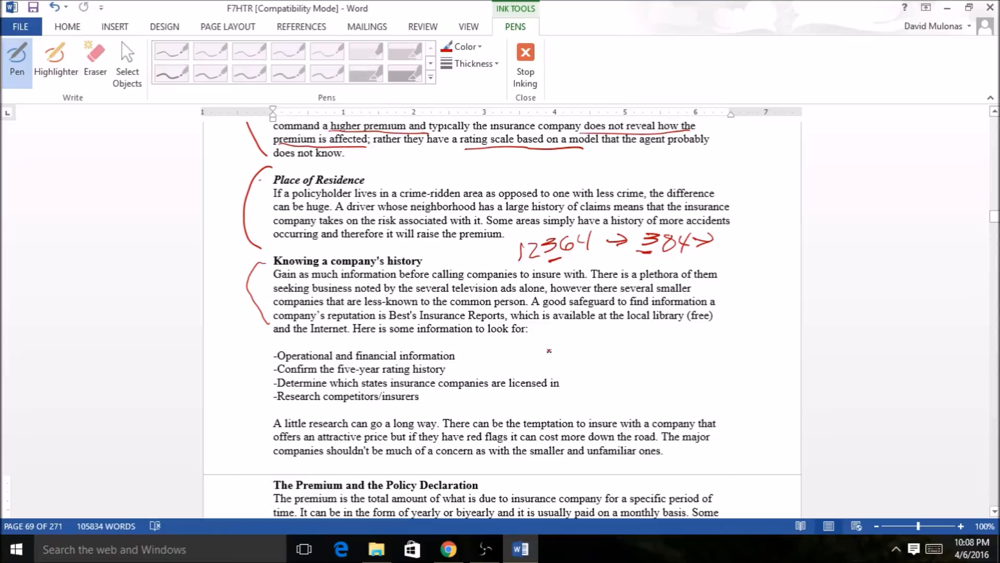
pyautogui.moveTo(574, 337); pyautogui.dragTo(612, 357)
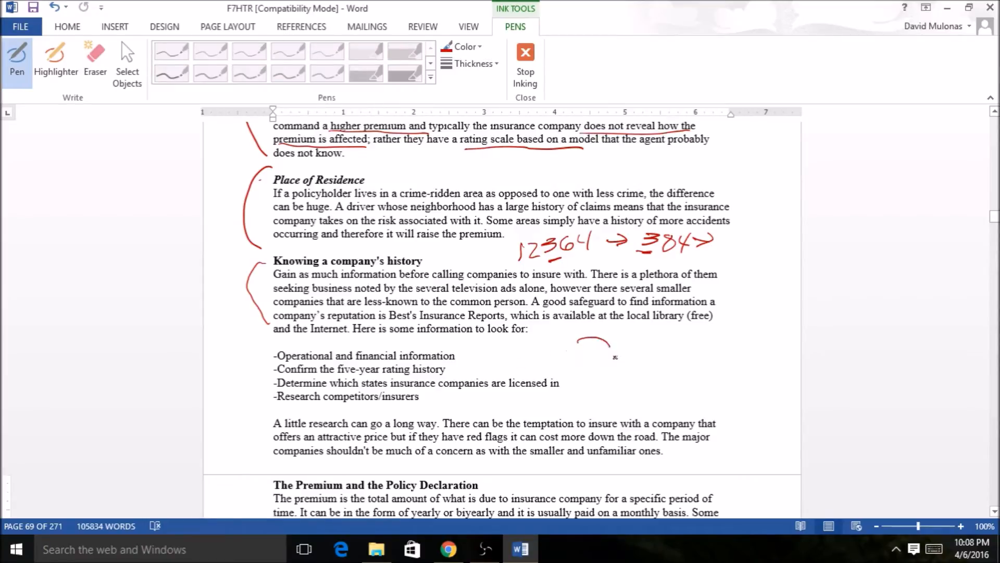